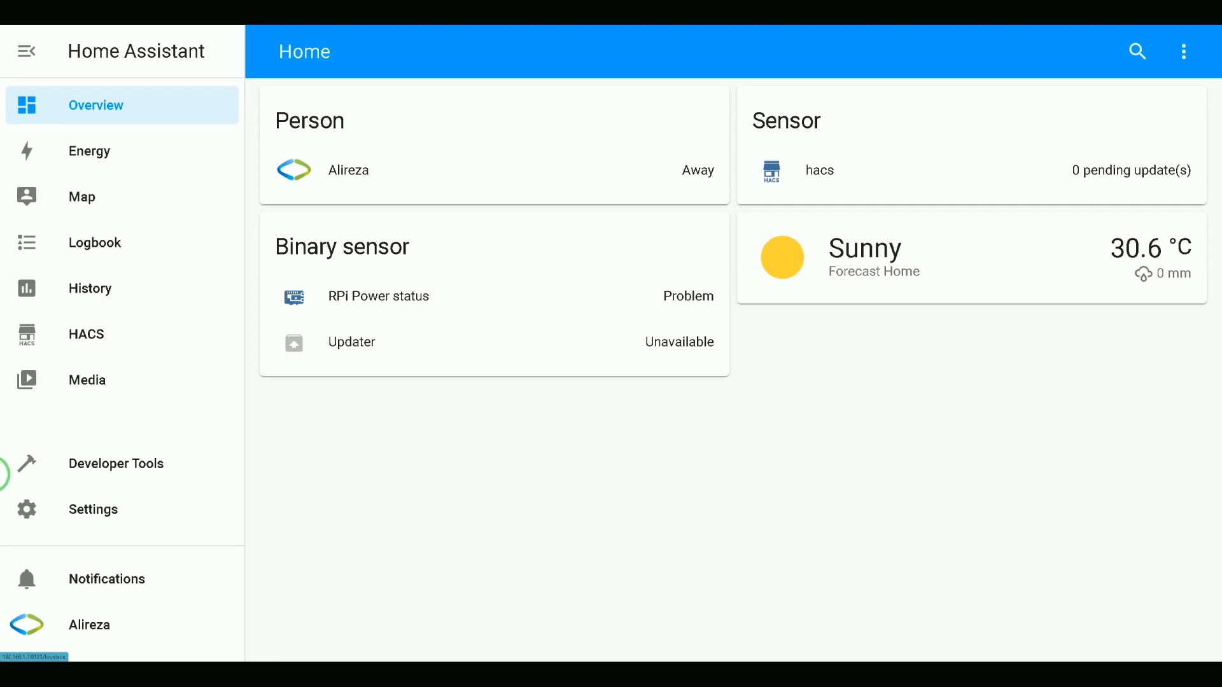
Go through Settings and Add-ons to the File editor add-on's info page
{"action": "left_click", "coordinate": [92, 509]}
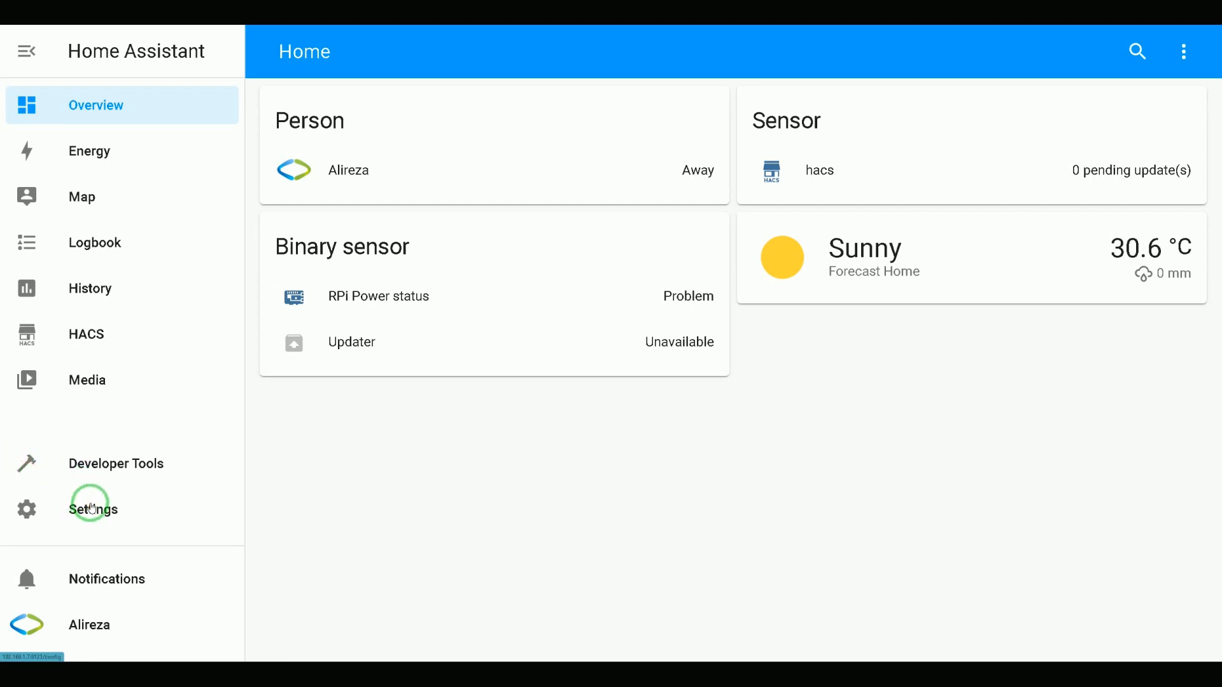
{"action": "left_click", "coordinate": [92, 509]}
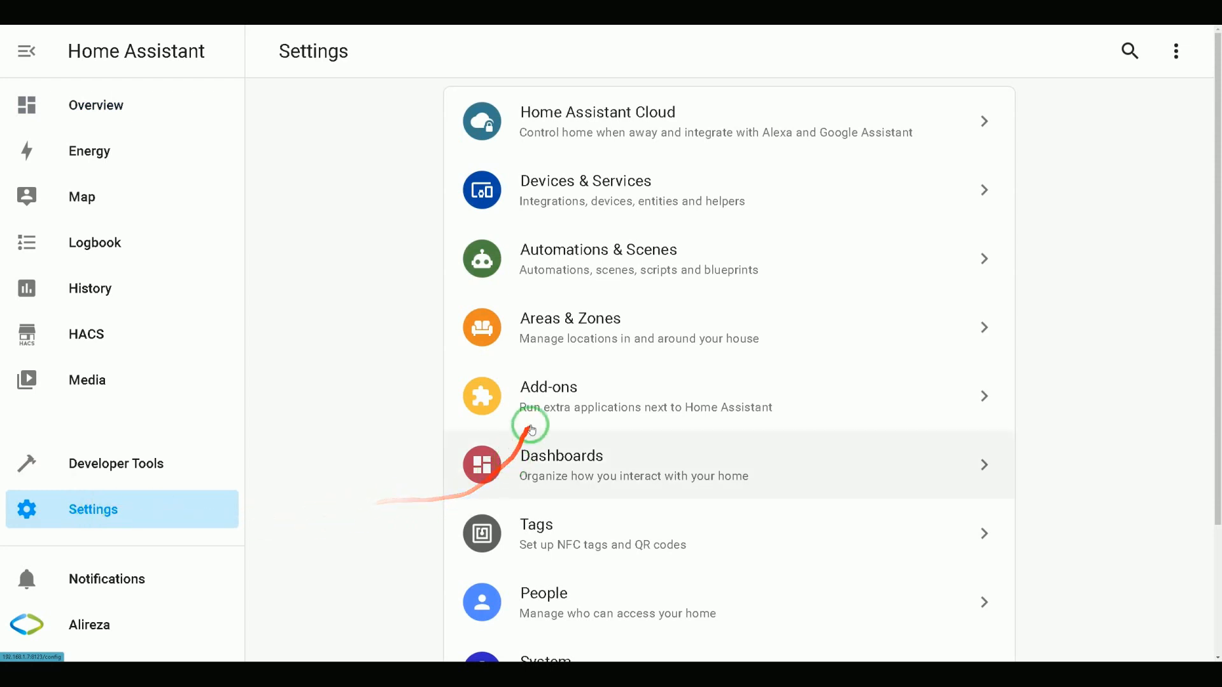
{"action": "mouse_move", "coordinate": [538, 407]}
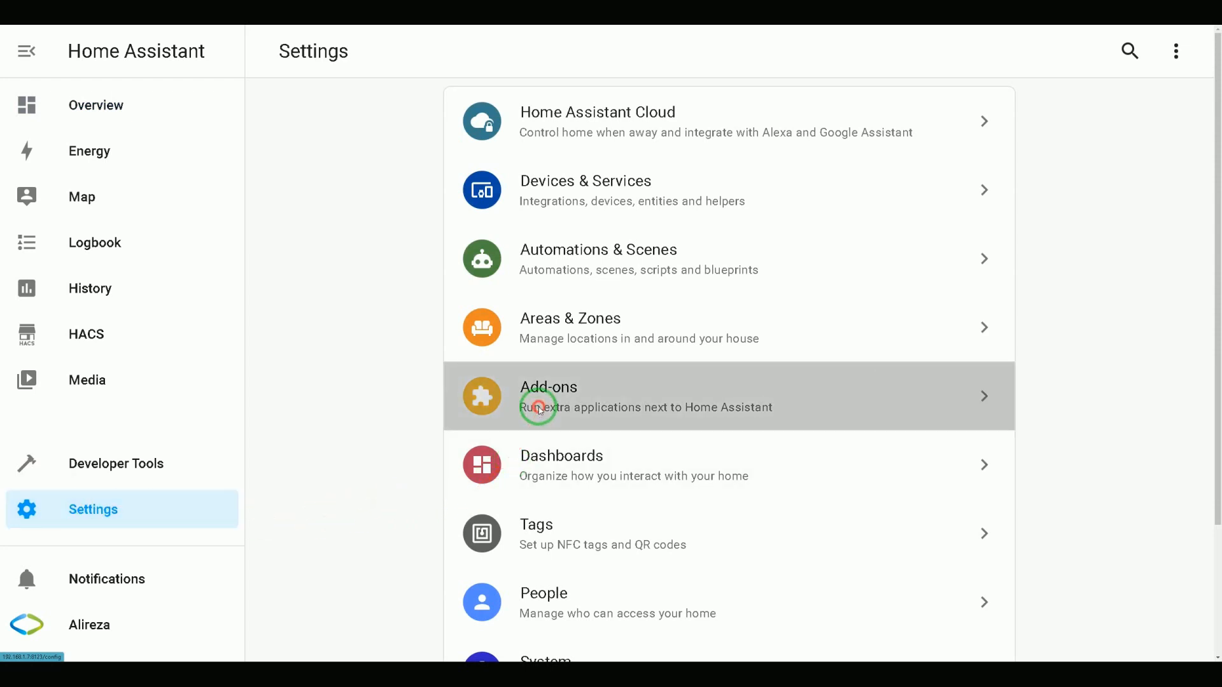
{"action": "left_click", "coordinate": [547, 396]}
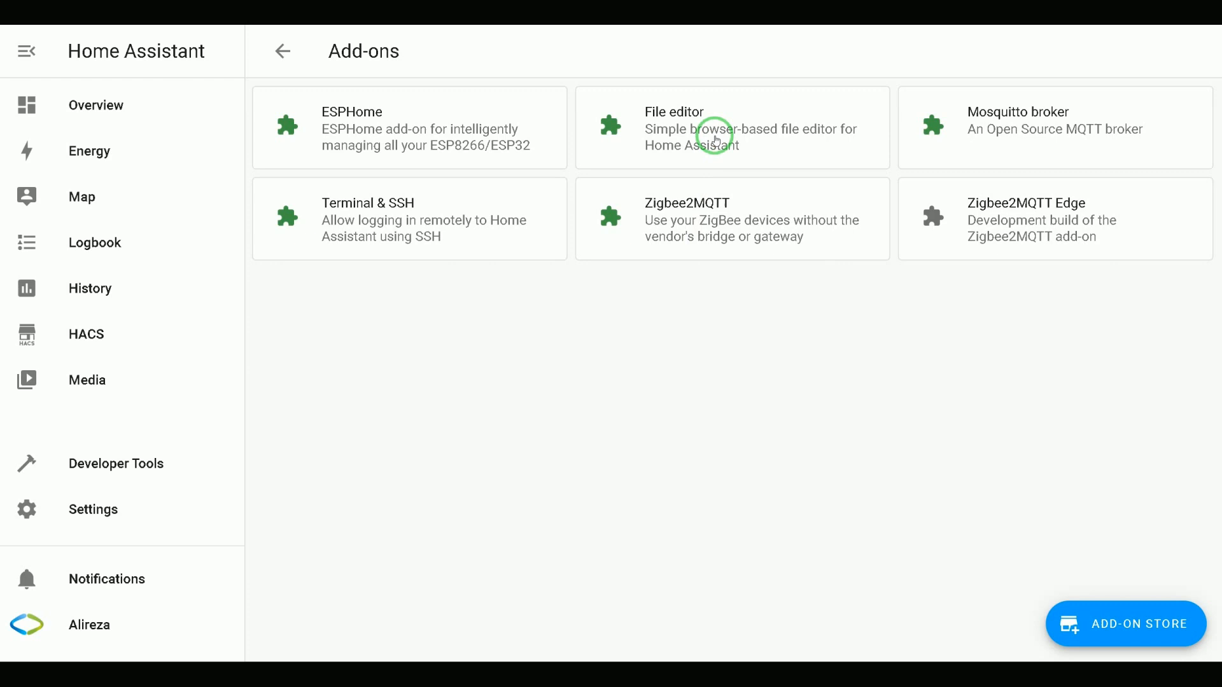
{"action": "left_click", "coordinate": [732, 127]}
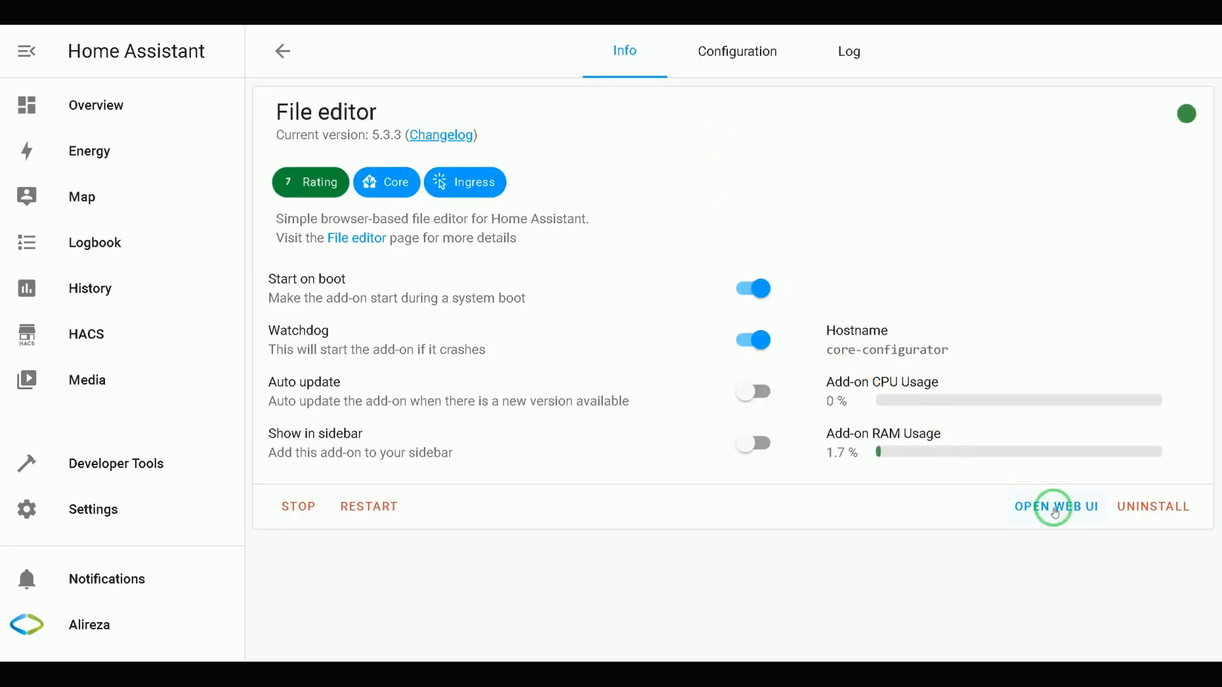
Launch the File editor web UI and browse the config folder's files
{"action": "left_click", "coordinate": [1055, 505]}
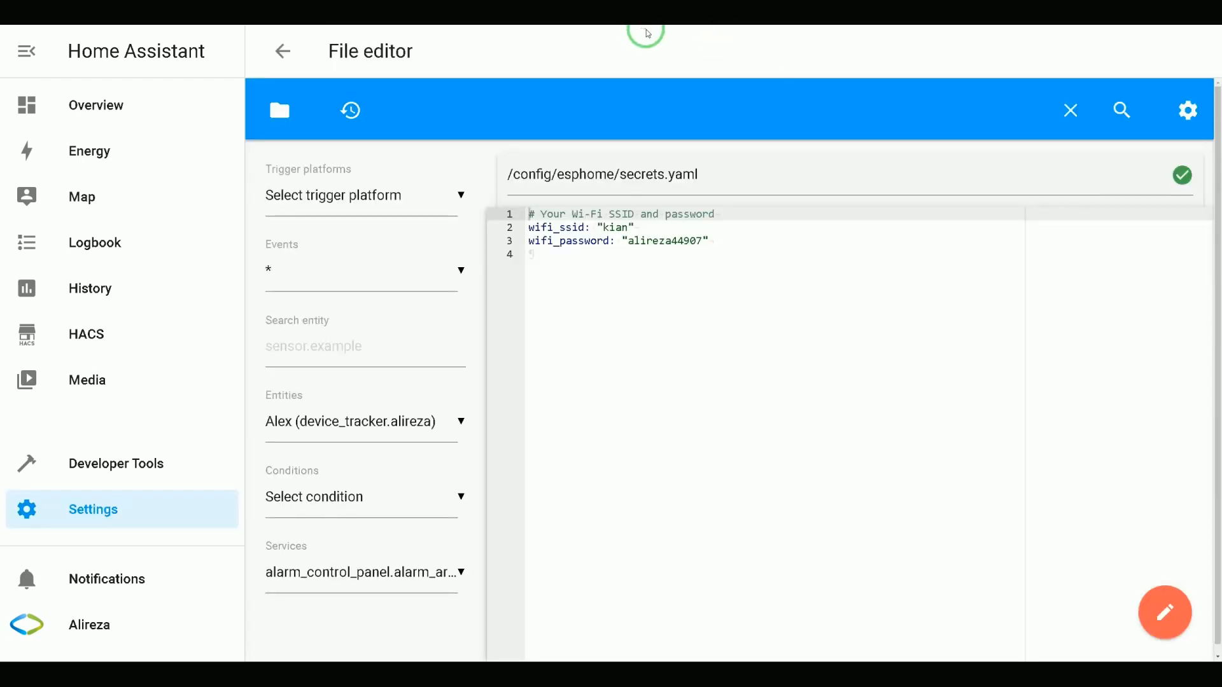
{"action": "mouse_move", "coordinate": [349, 123]}
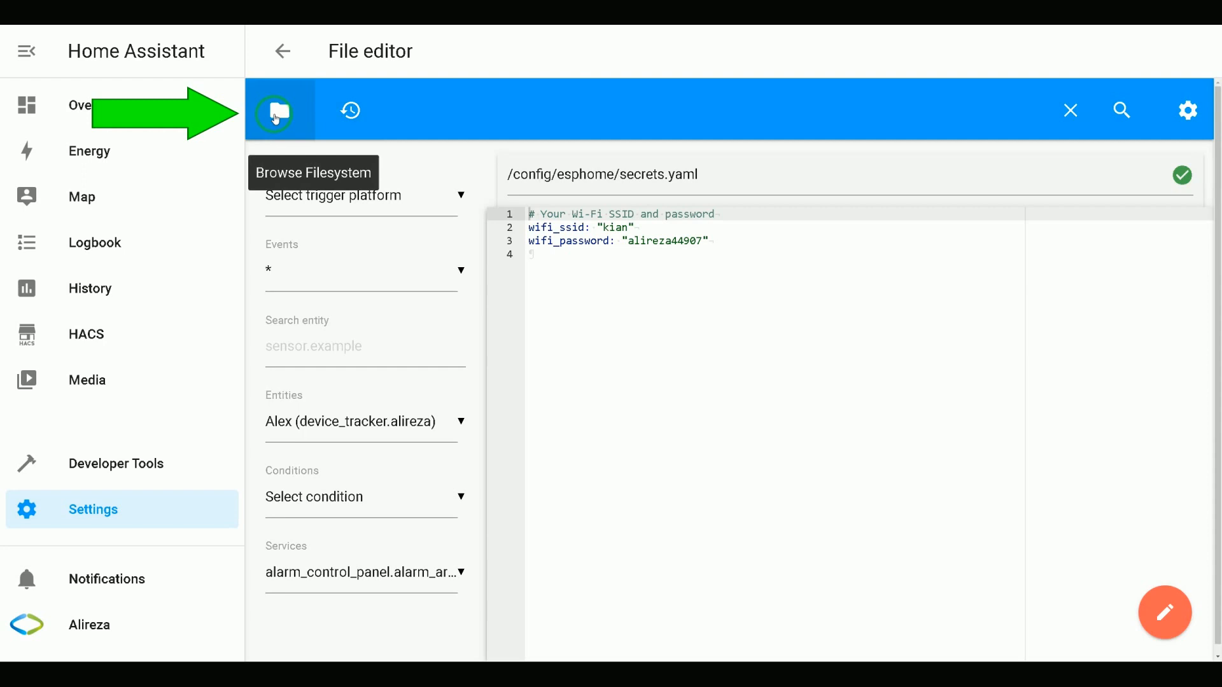
{"action": "left_click", "coordinate": [274, 110]}
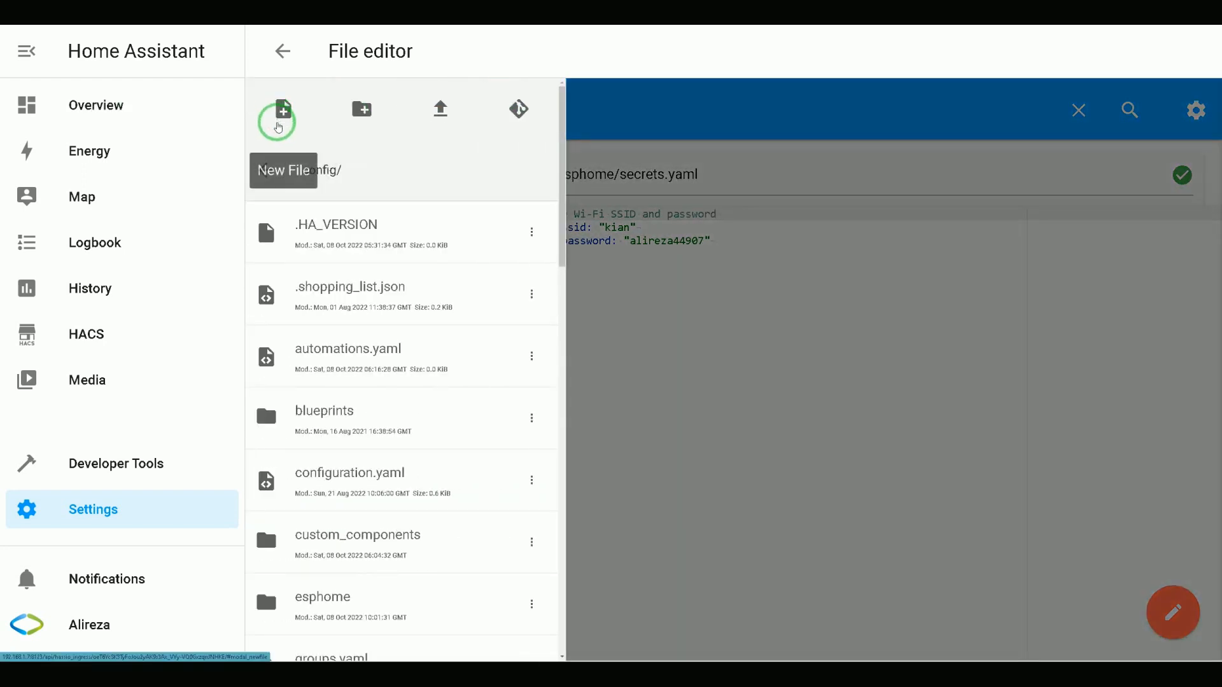
{"action": "mouse_move", "coordinate": [343, 604]}
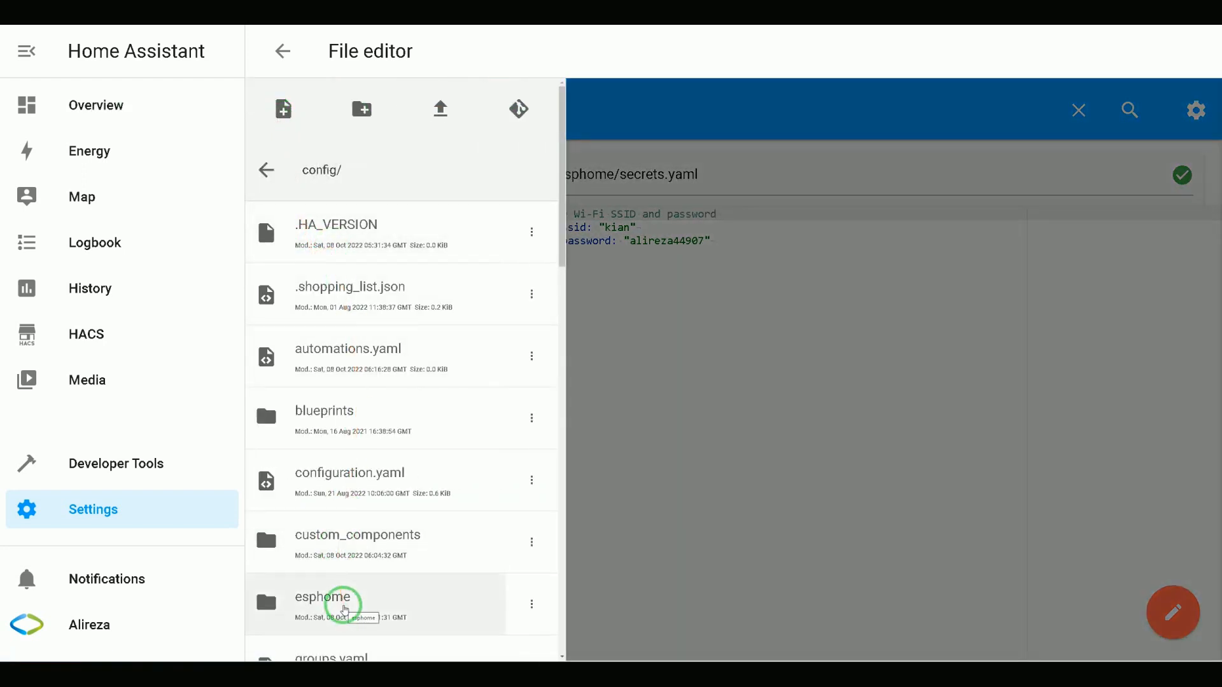
Upload arial.ttf from the desktop into the config/esphome folder
{"action": "left_click", "coordinate": [321, 604]}
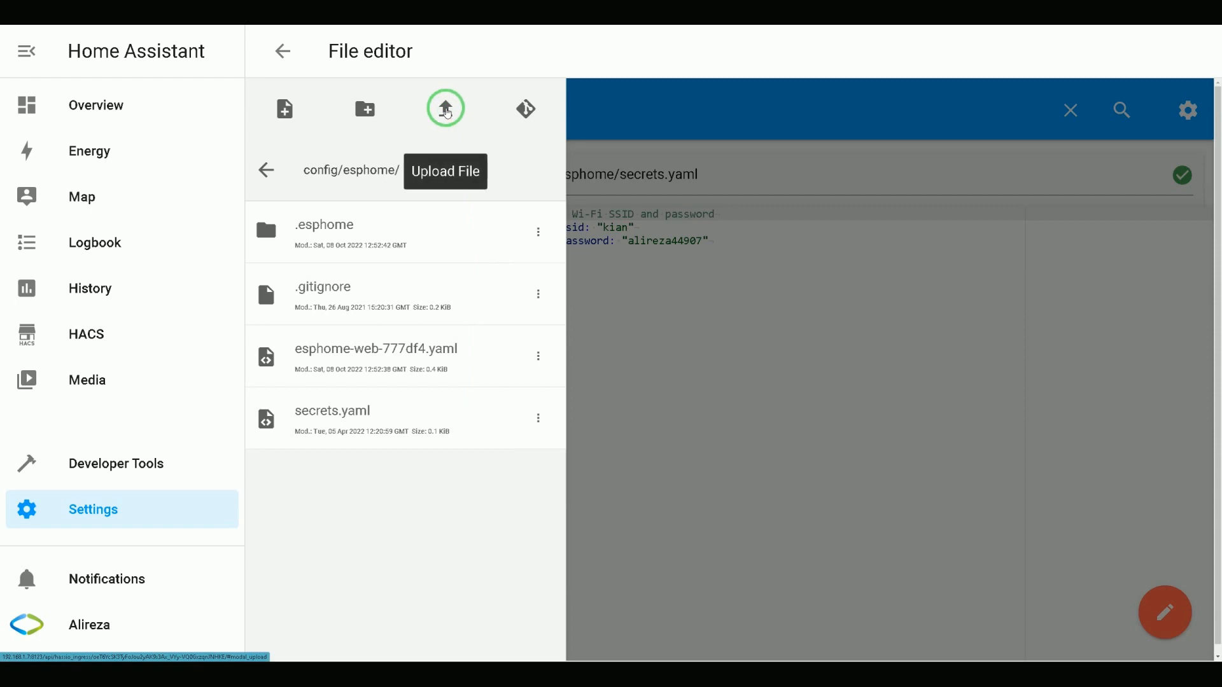
{"action": "left_click", "coordinate": [444, 108]}
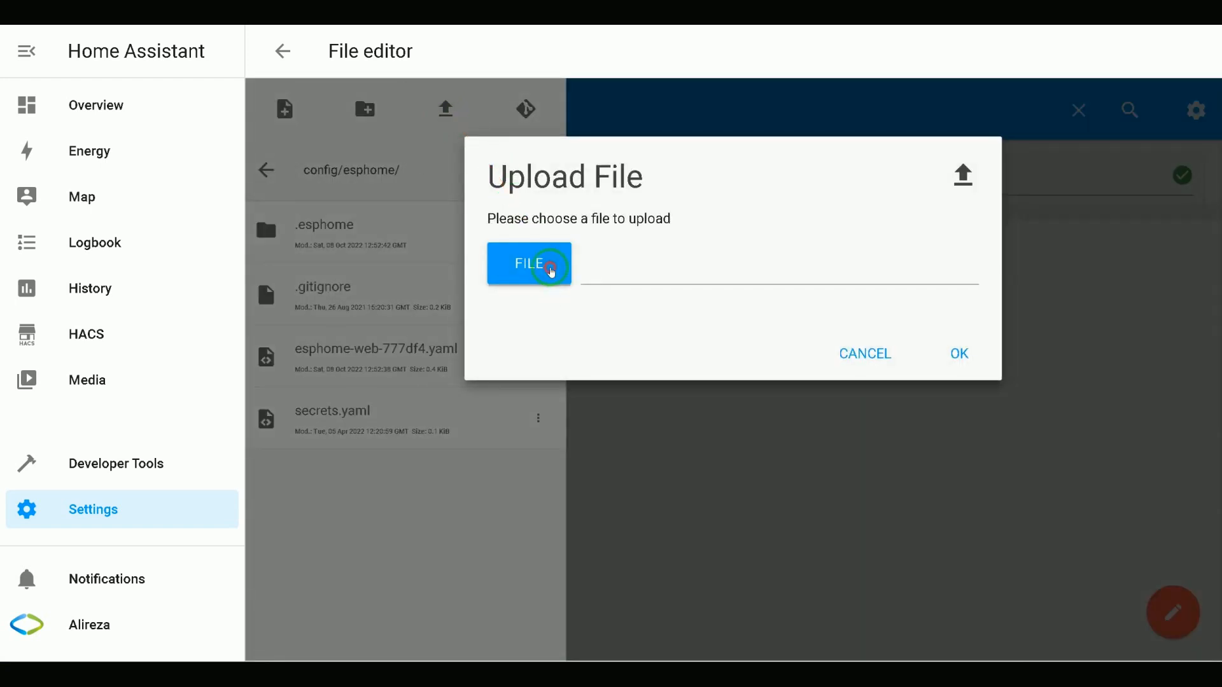
{"action": "left_click", "coordinate": [528, 264]}
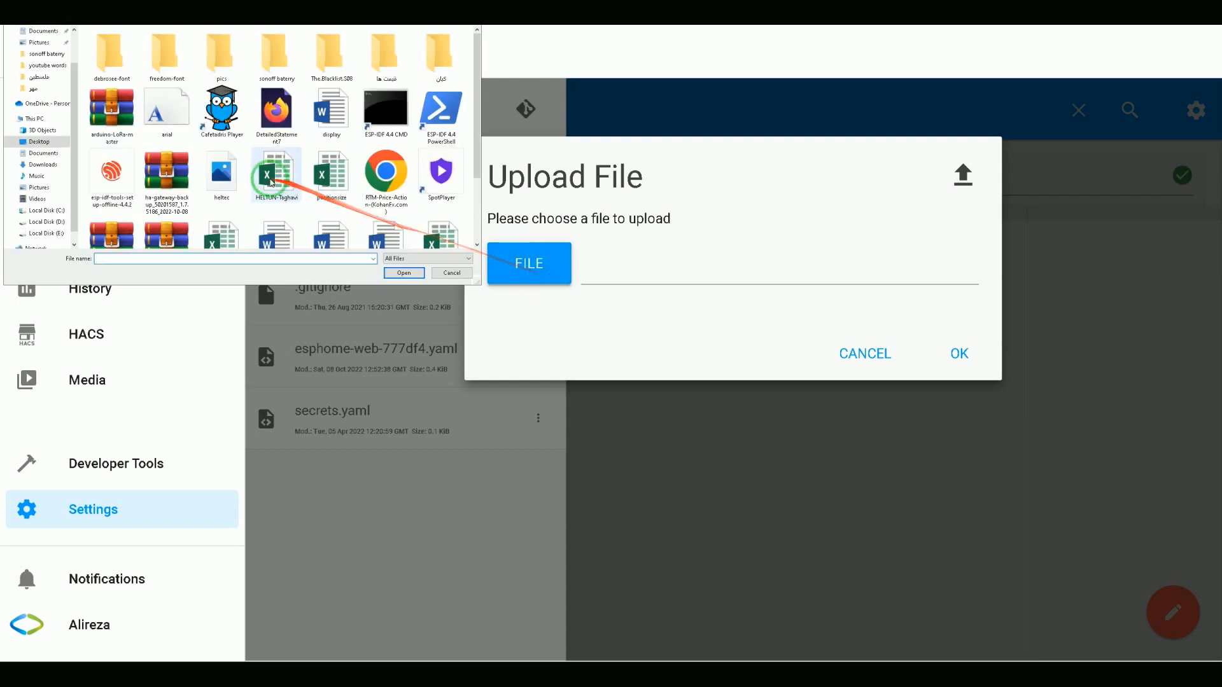
{"action": "mouse_move", "coordinate": [166, 105]}
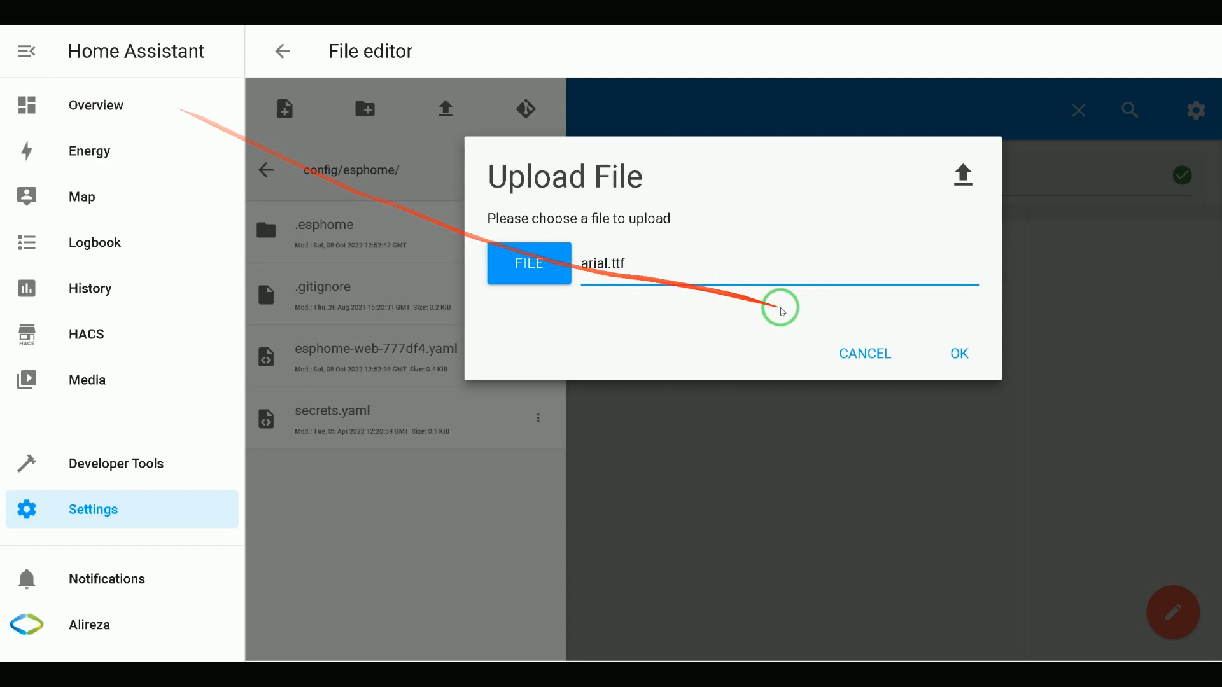
{"action": "mouse_move", "coordinate": [960, 354]}
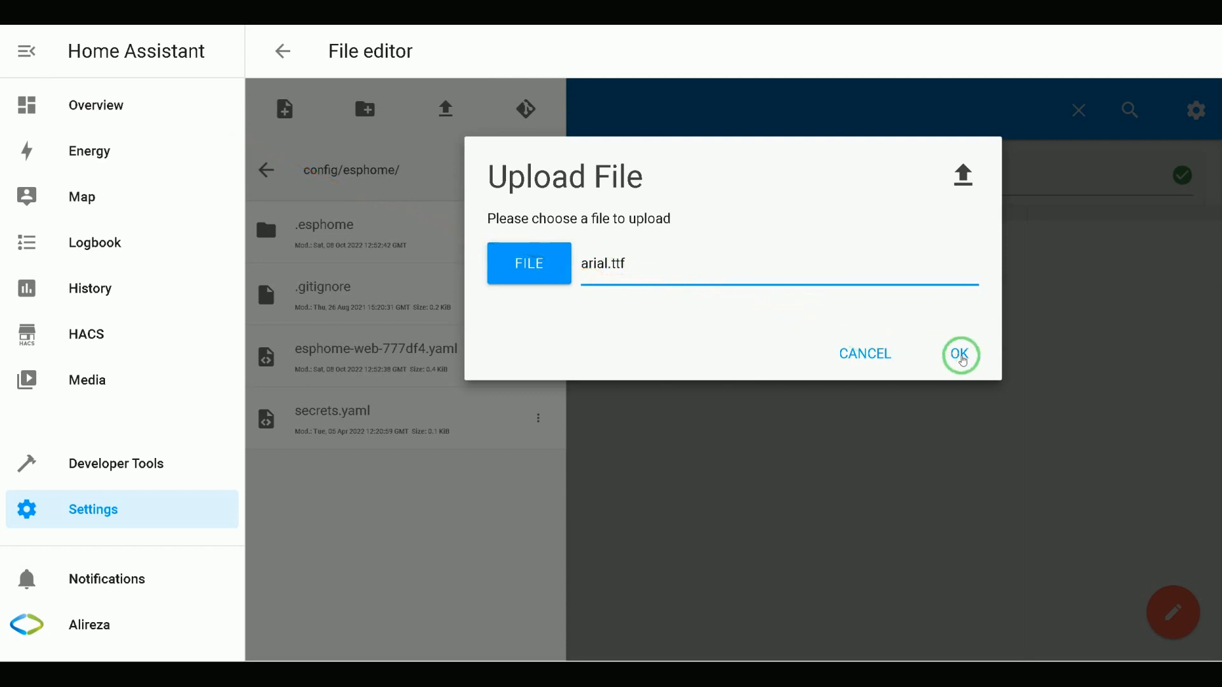
{"action": "left_click", "coordinate": [960, 353]}
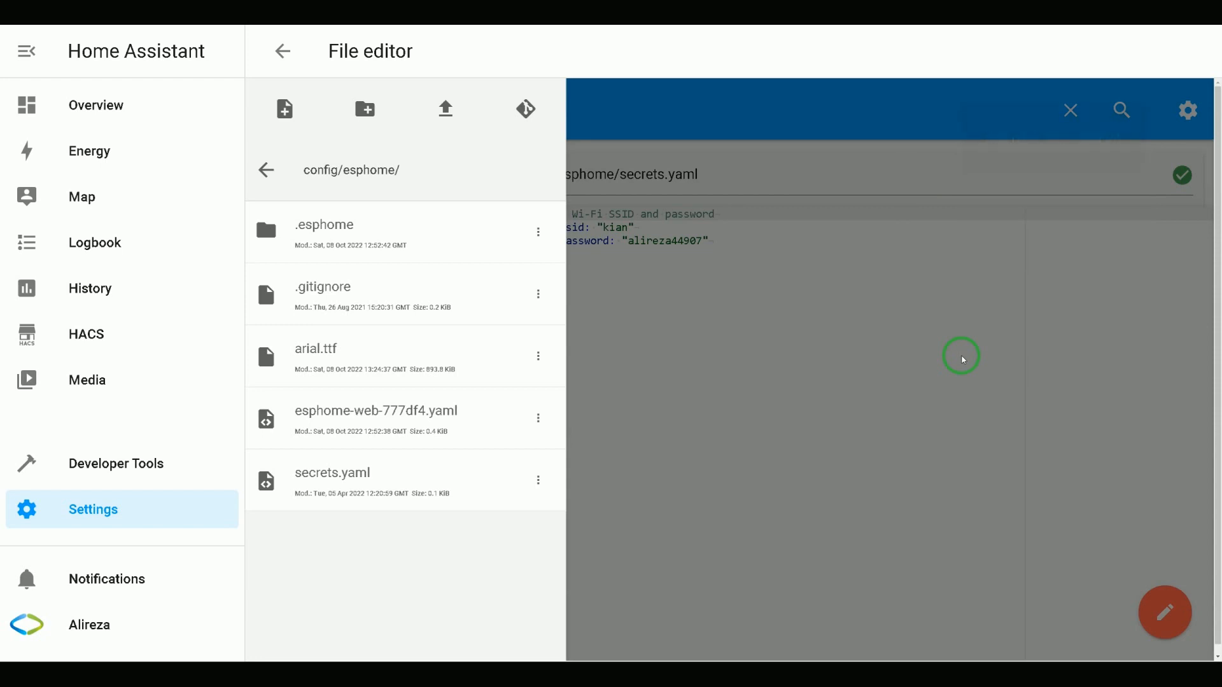
Return to the add-ons list and launch the ESPHome dashboard's web UI
{"action": "left_click", "coordinate": [282, 51]}
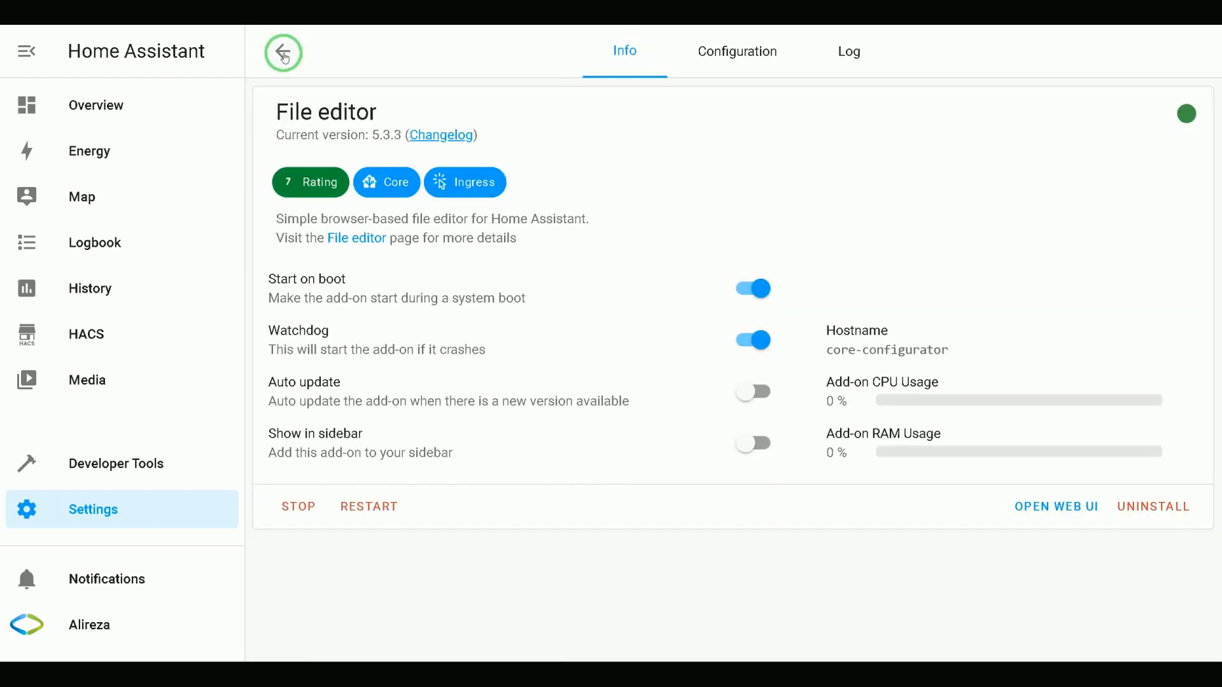
{"action": "left_click", "coordinate": [281, 52]}
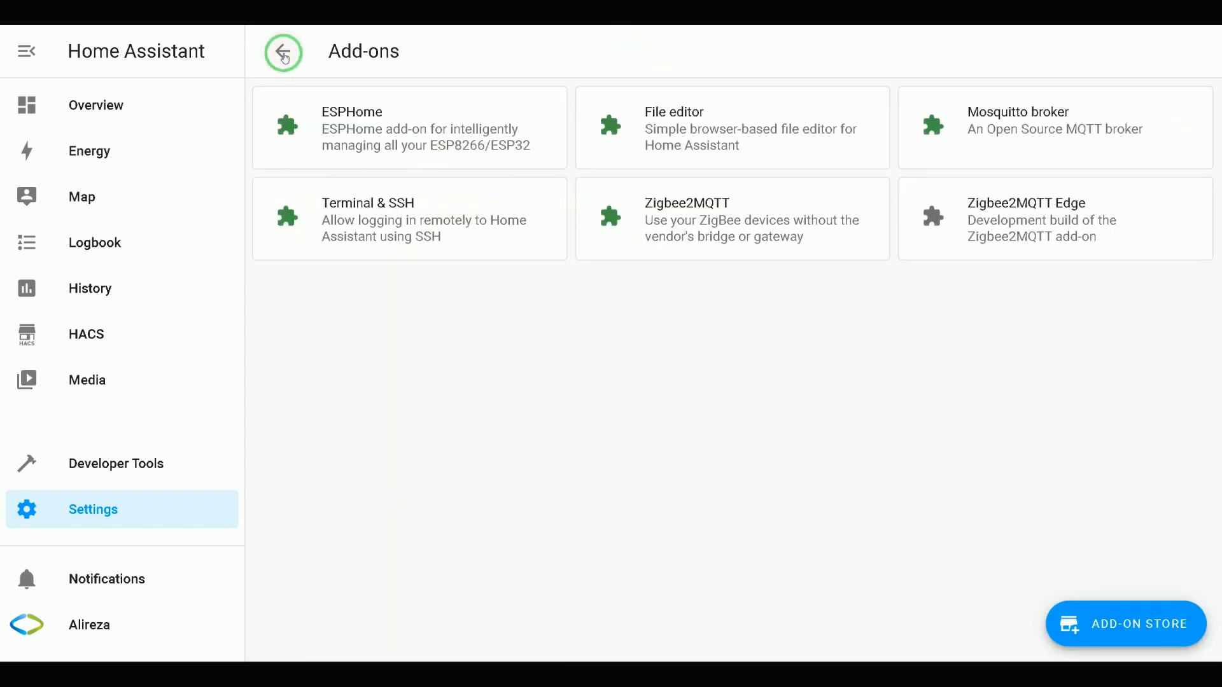
{"action": "mouse_move", "coordinate": [149, 514]}
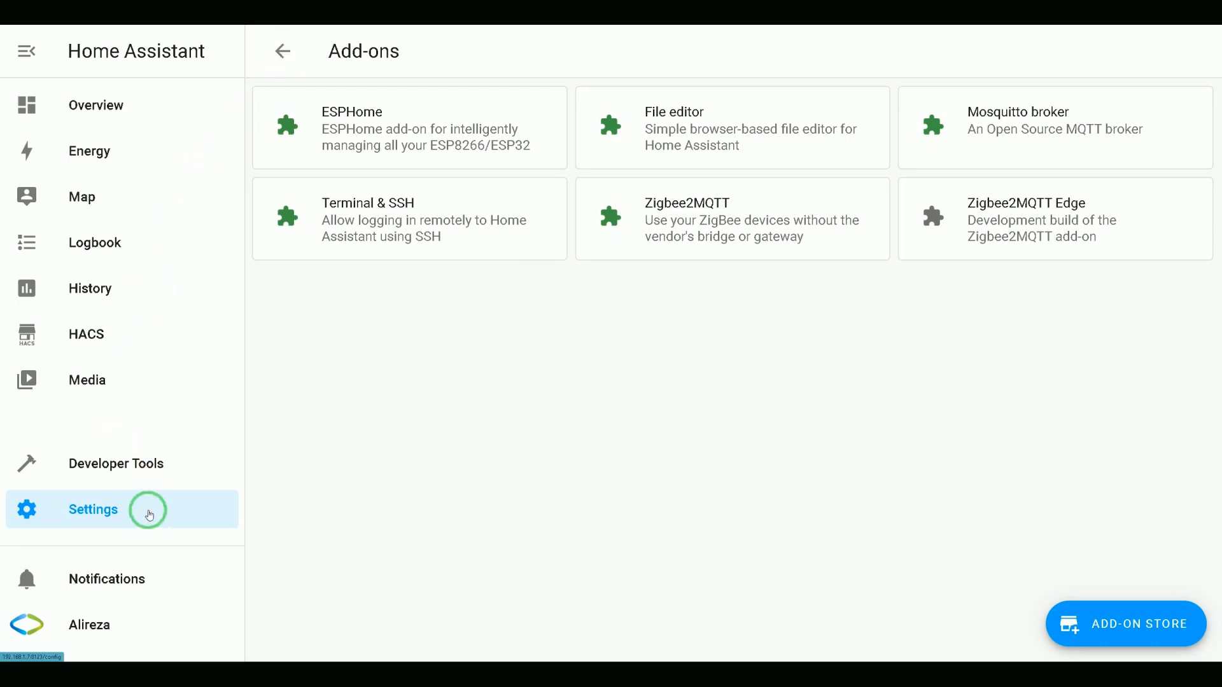
{"action": "mouse_move", "coordinate": [378, 88]}
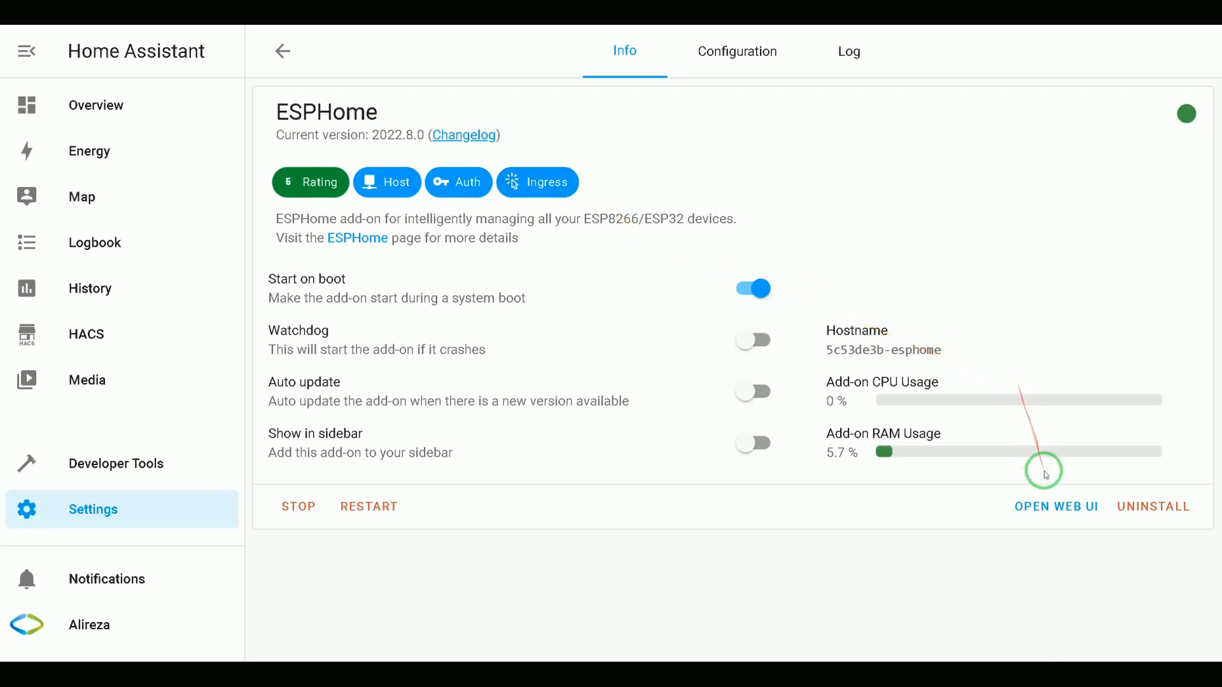
{"action": "left_click", "coordinate": [1055, 506]}
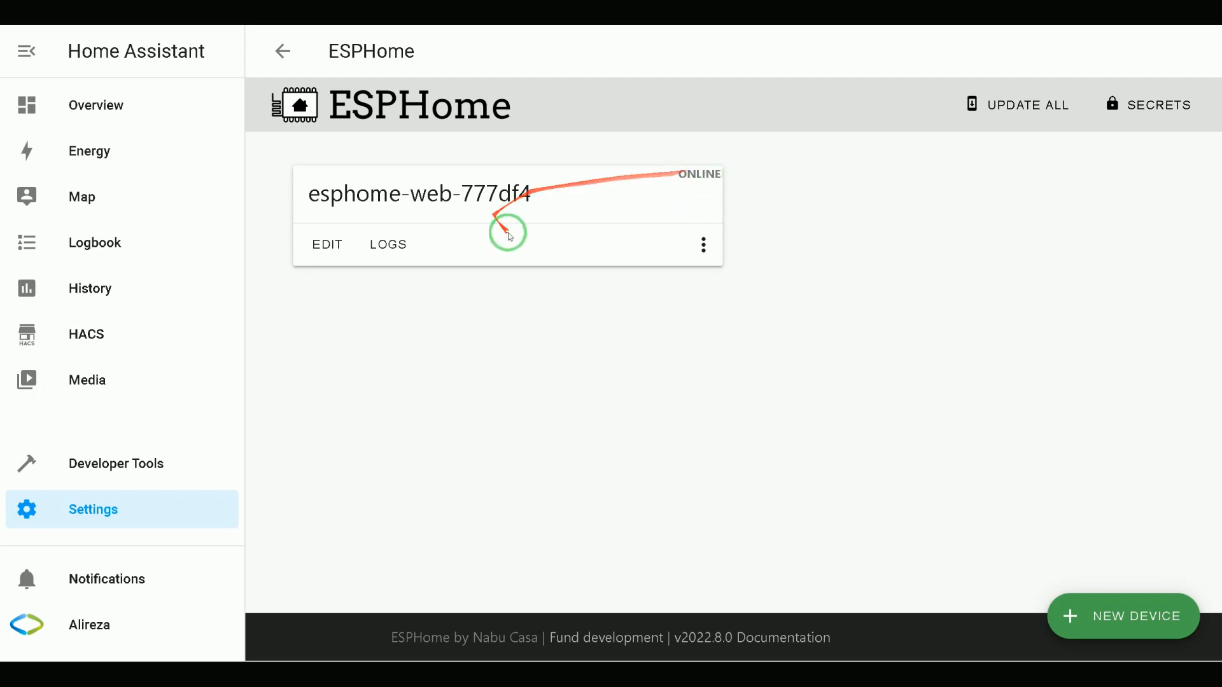
{"action": "mouse_move", "coordinate": [476, 232]}
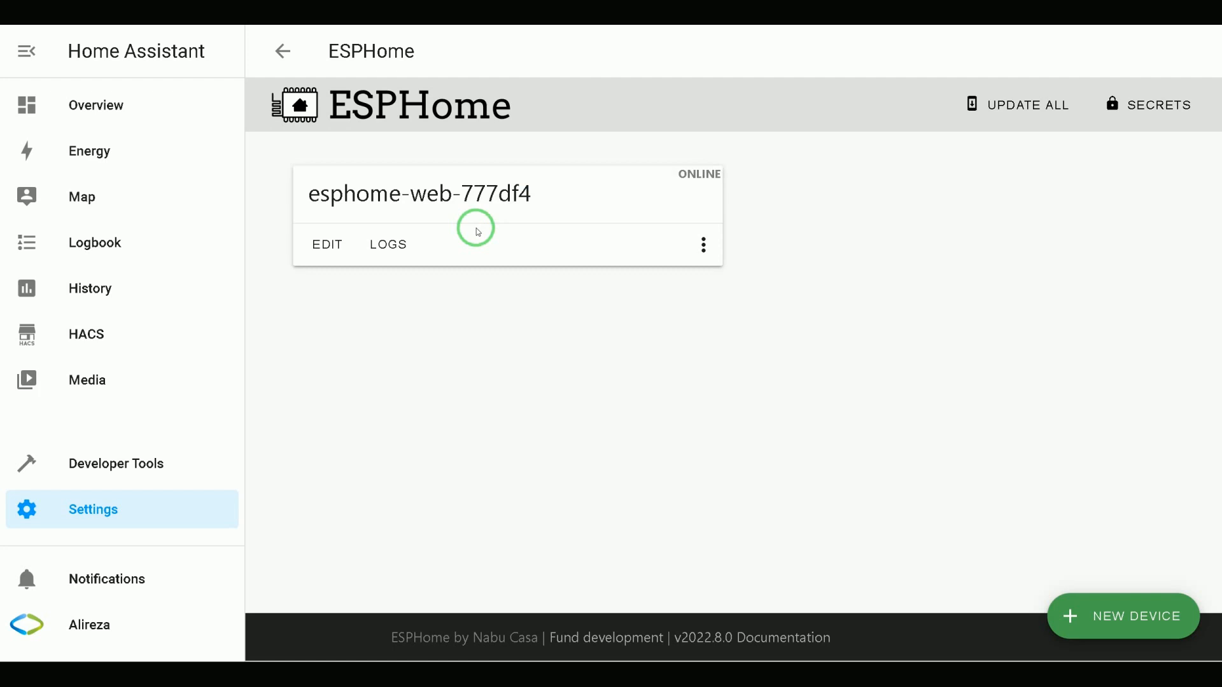
{"action": "mouse_move", "coordinate": [347, 264]}
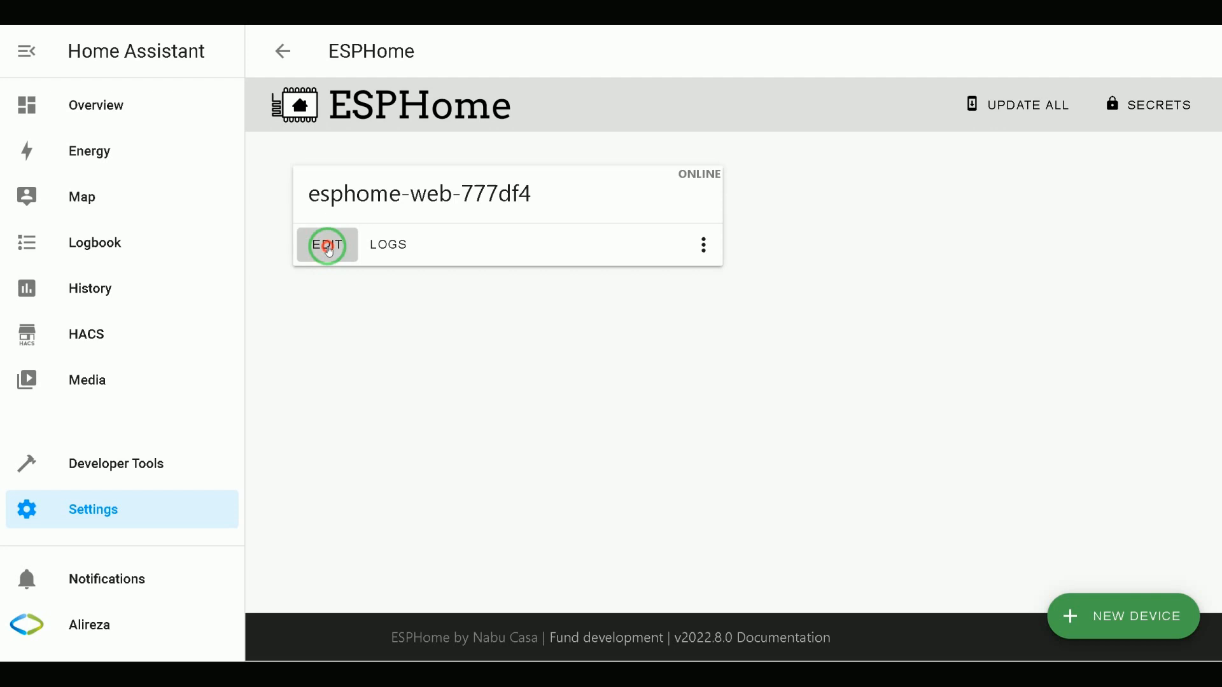
Open the esphome-web-777df4 YAML and review the arialfont and roboto font entries, size 15
{"action": "left_click", "coordinate": [326, 244]}
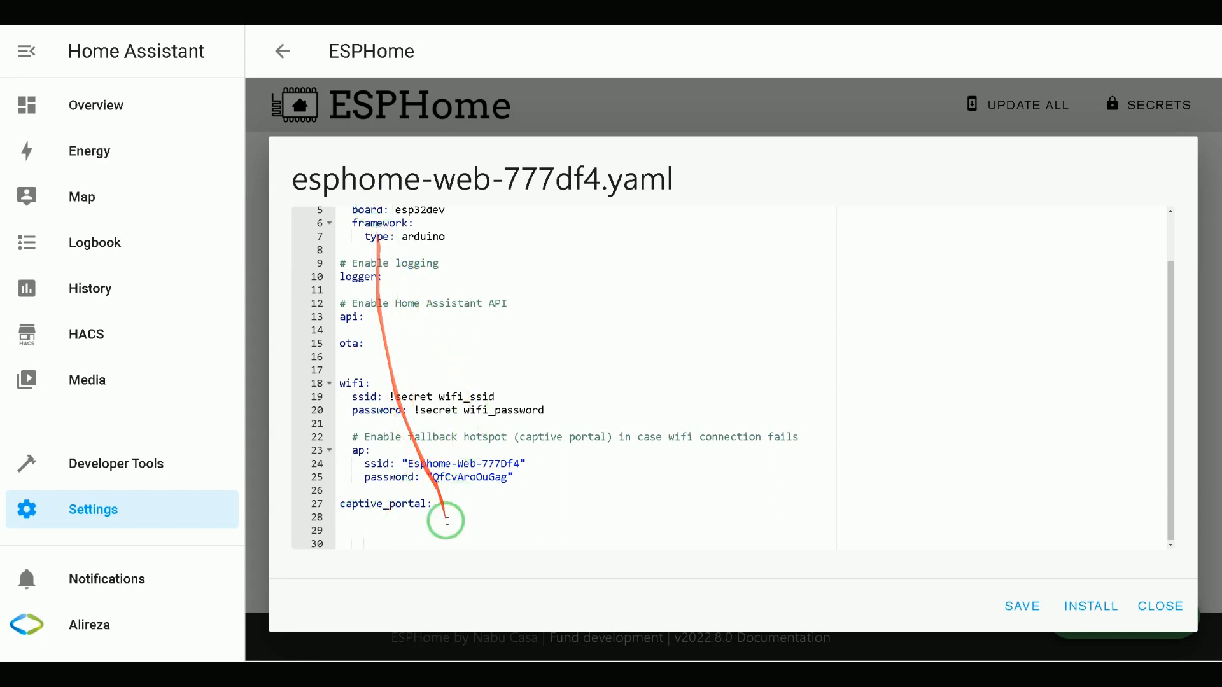
{"action": "scroll", "scroll_direction": "down", "scroll_amount": 3}
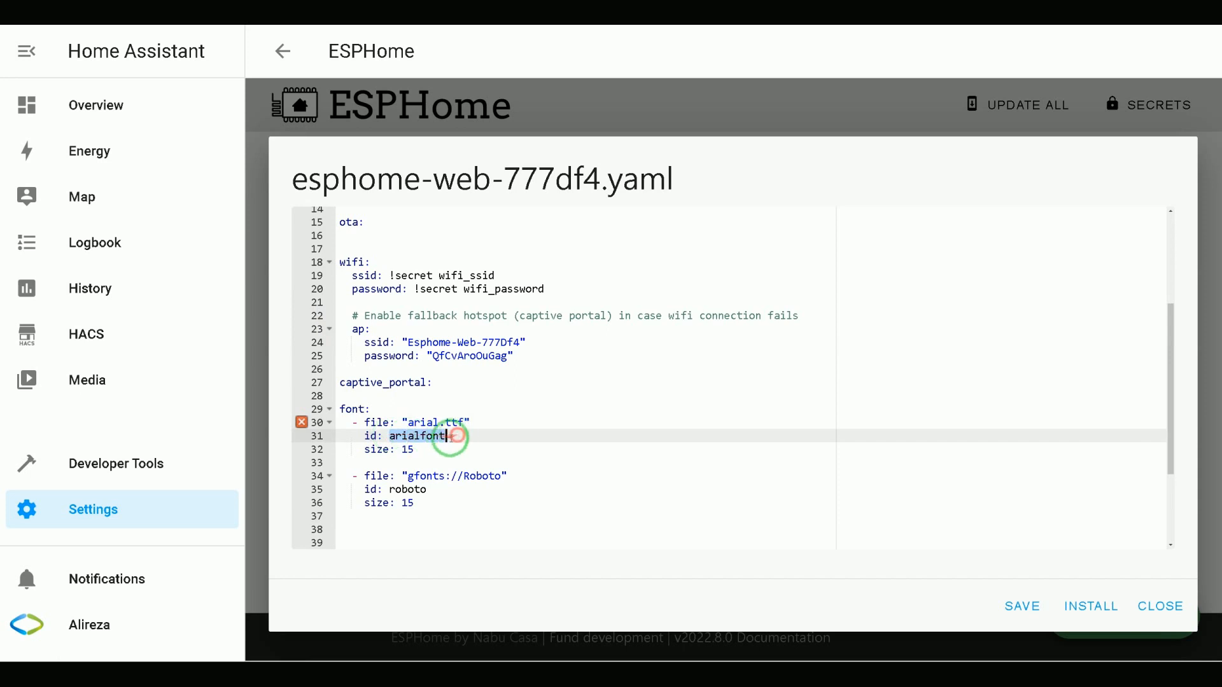
{"action": "left_click", "coordinate": [403, 449]}
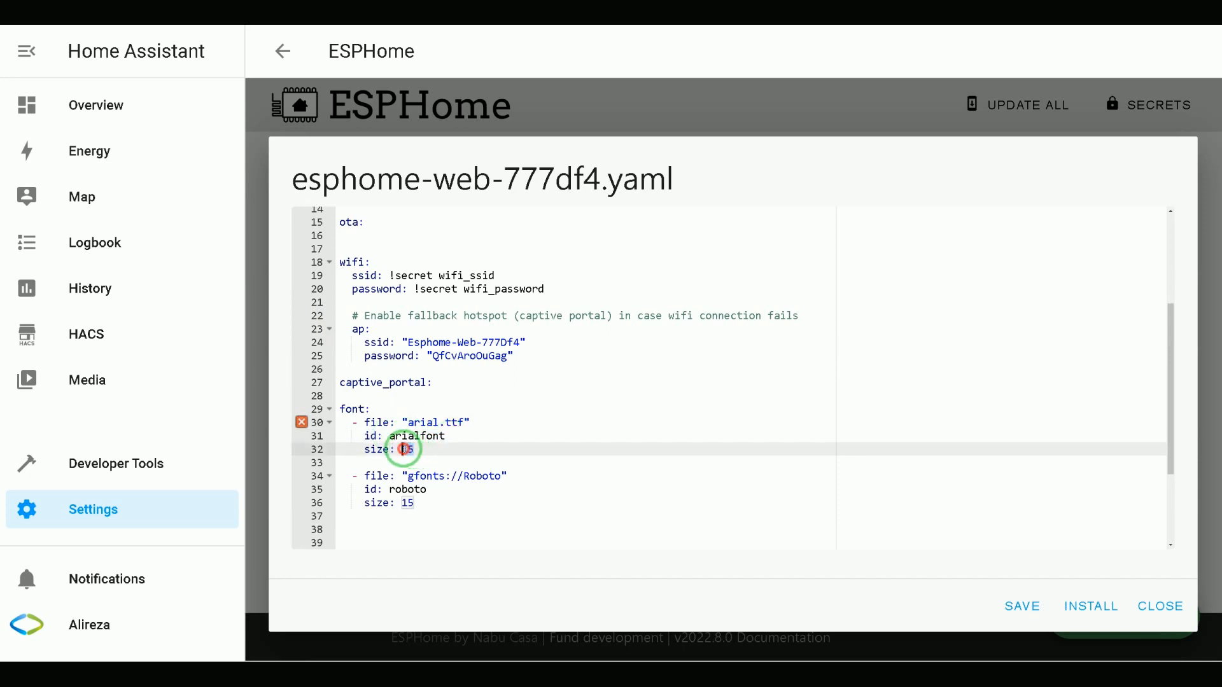
{"action": "left_click", "coordinate": [402, 502]}
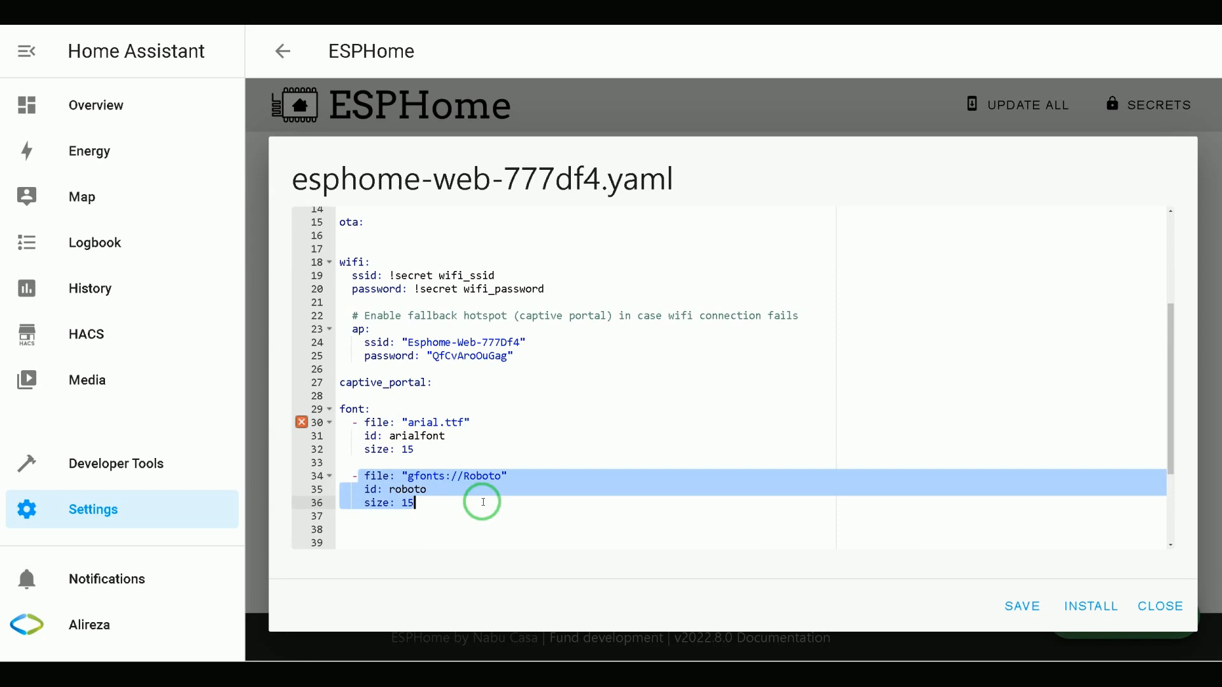
{"action": "mouse_move", "coordinate": [473, 497]}
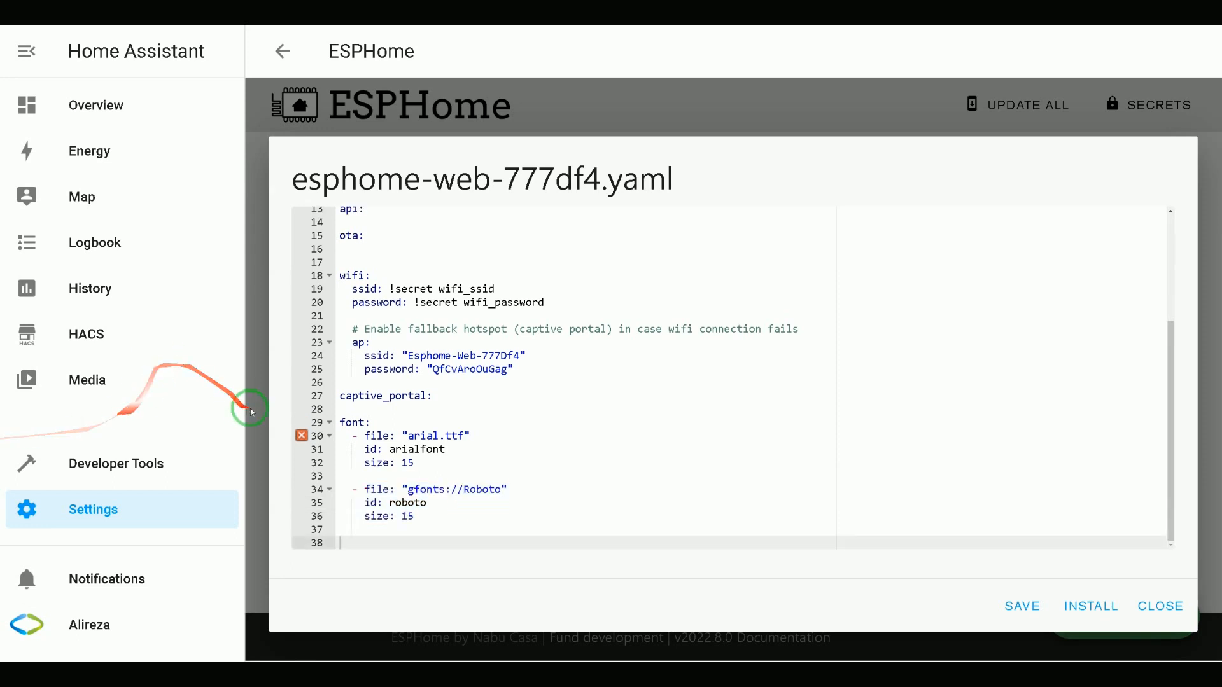
{"action": "mouse_move", "coordinate": [302, 435]}
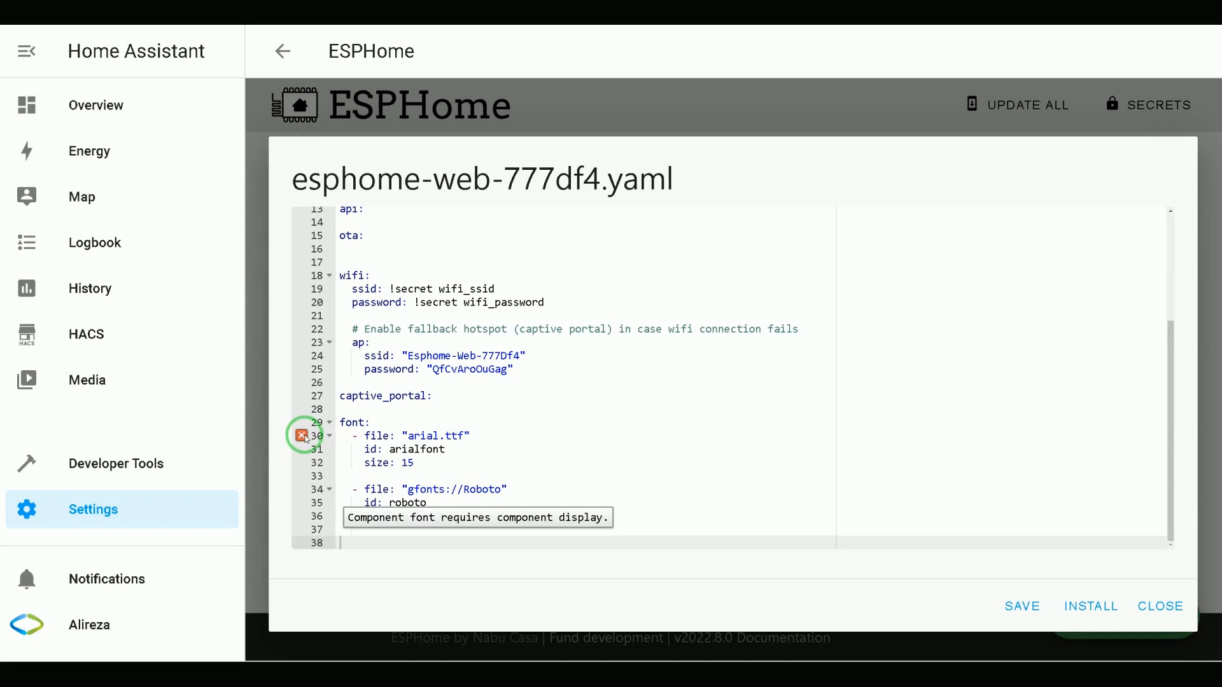
{"action": "mouse_move", "coordinate": [806, 283]}
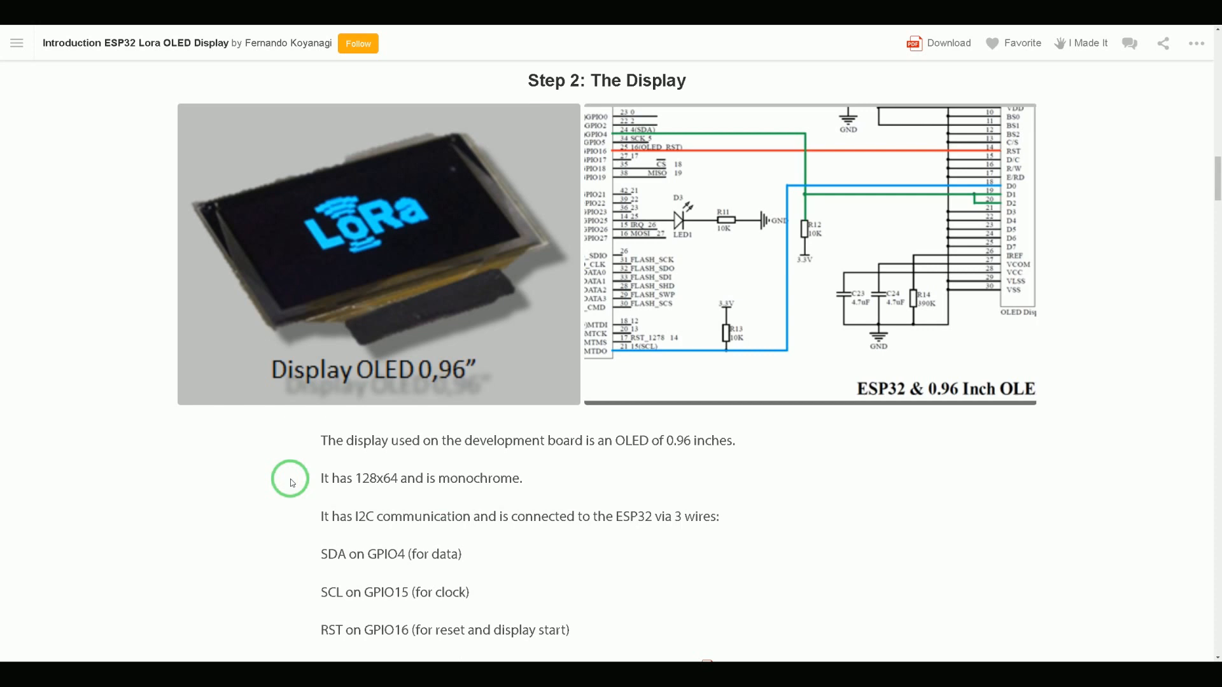
{"action": "mouse_move", "coordinate": [317, 482]}
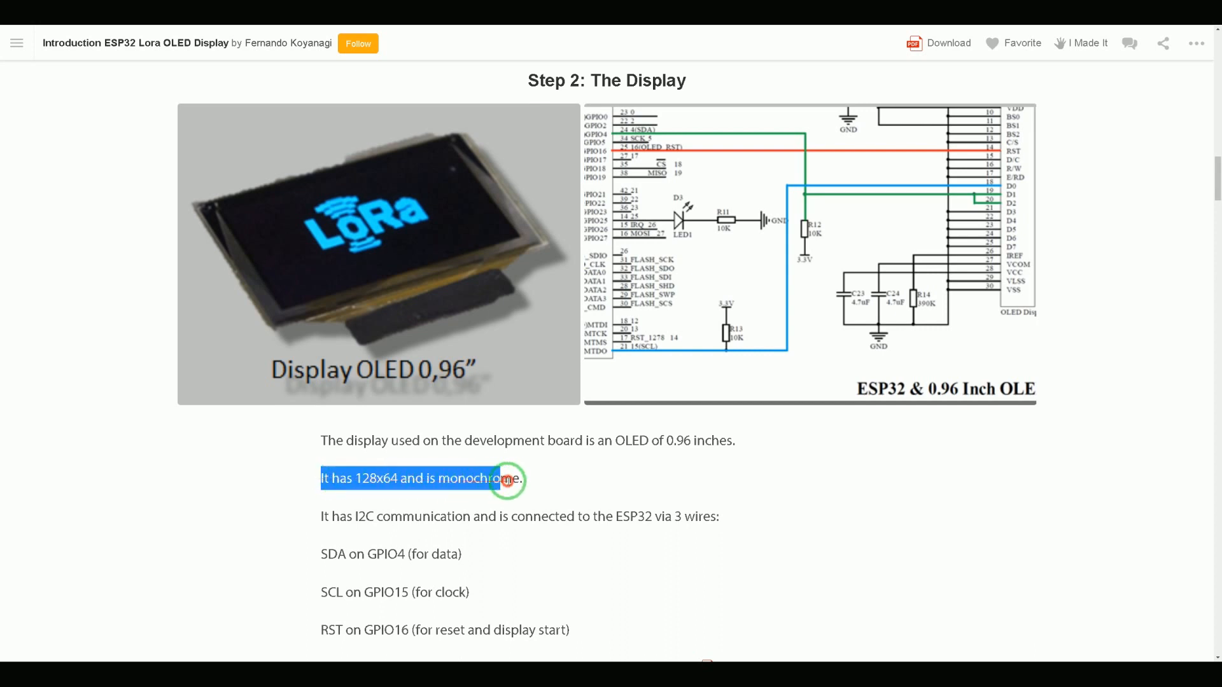
{"action": "mouse_move", "coordinate": [520, 503]}
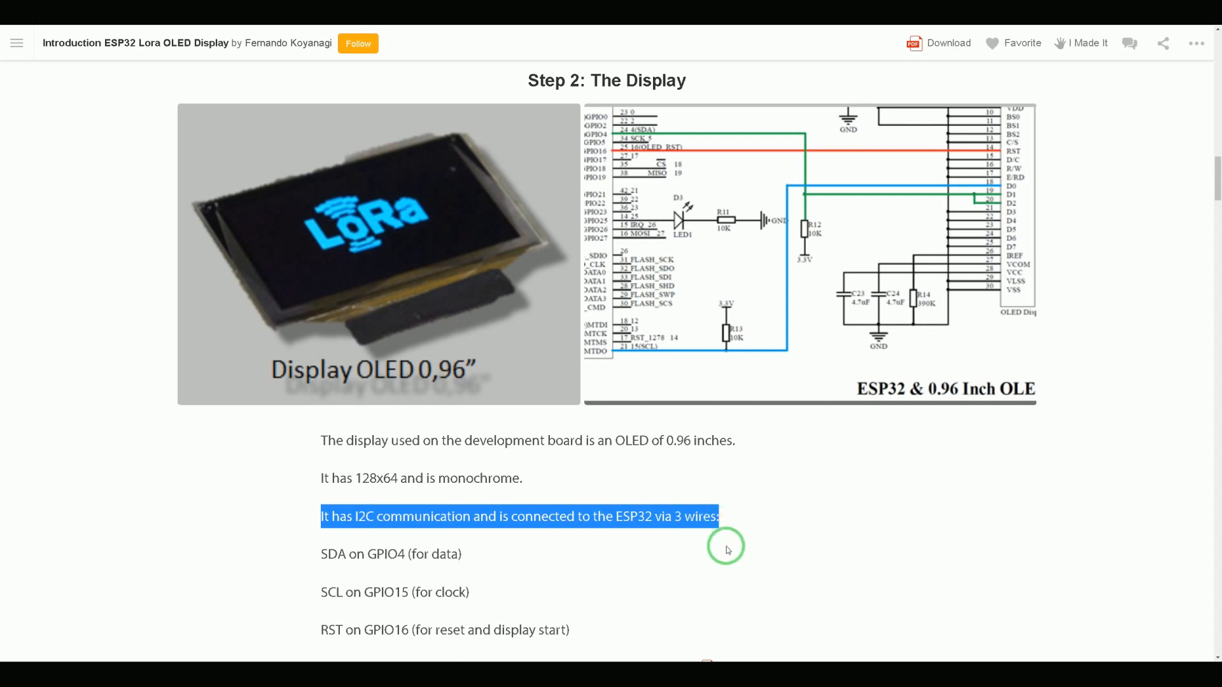
{"action": "mouse_move", "coordinate": [731, 530]}
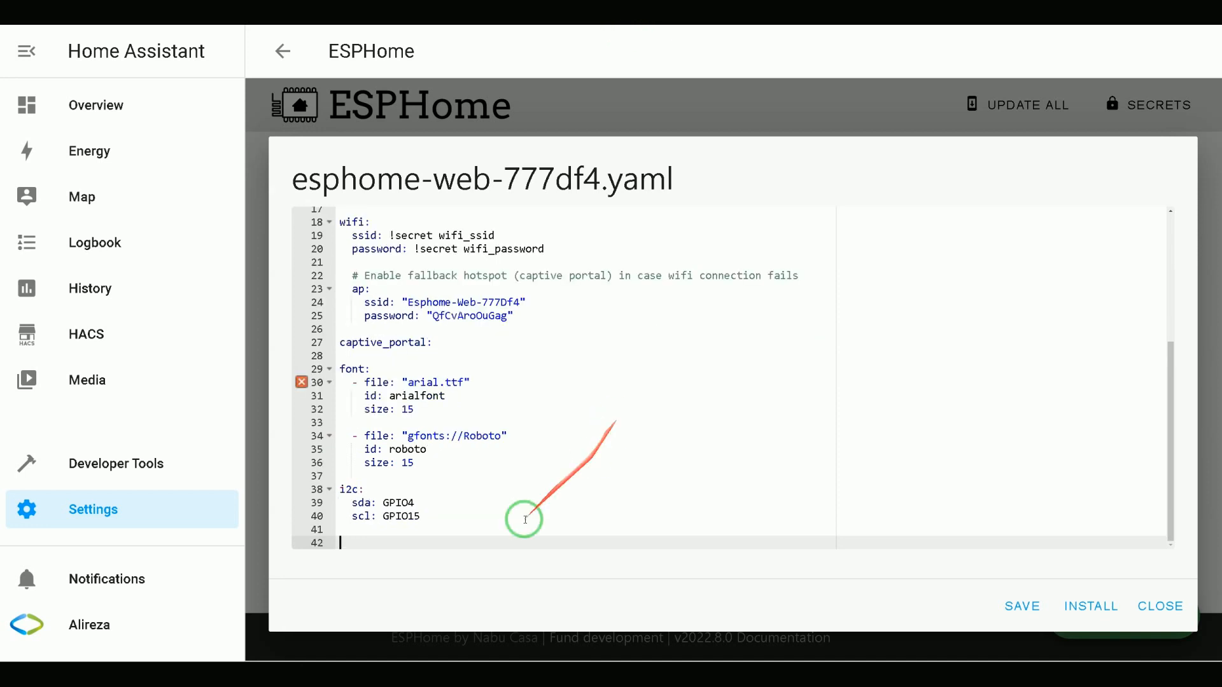
{"action": "mouse_move", "coordinate": [370, 499]}
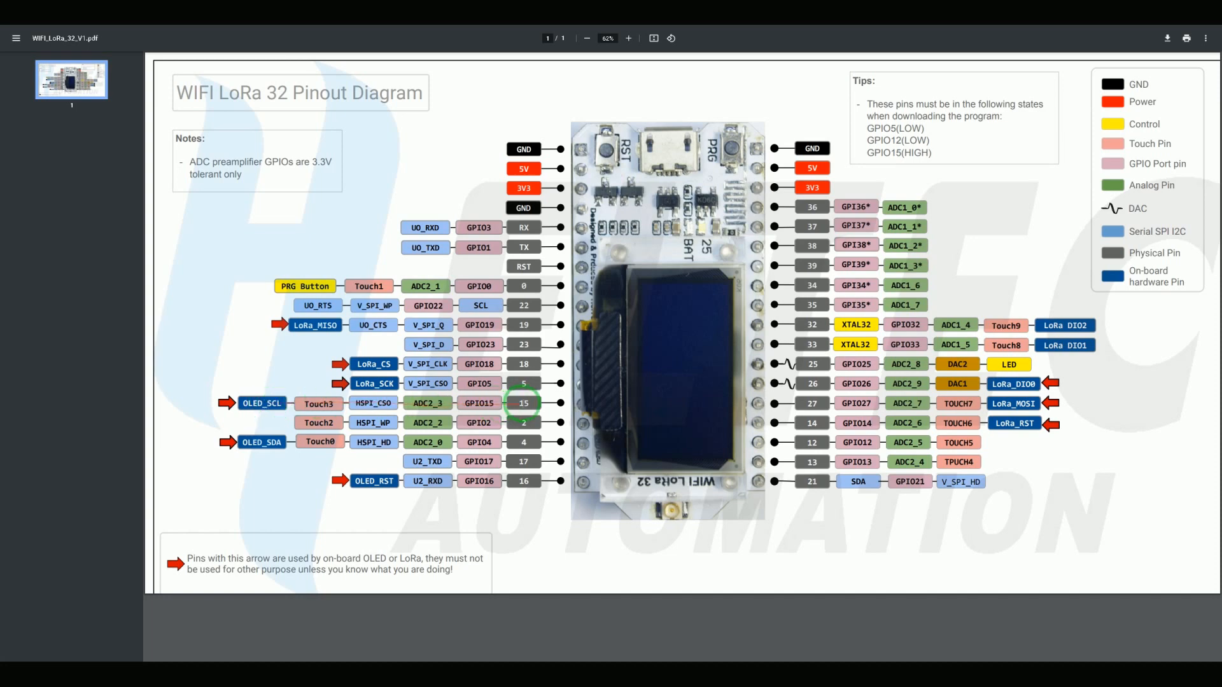
{"action": "mouse_move", "coordinate": [269, 441]}
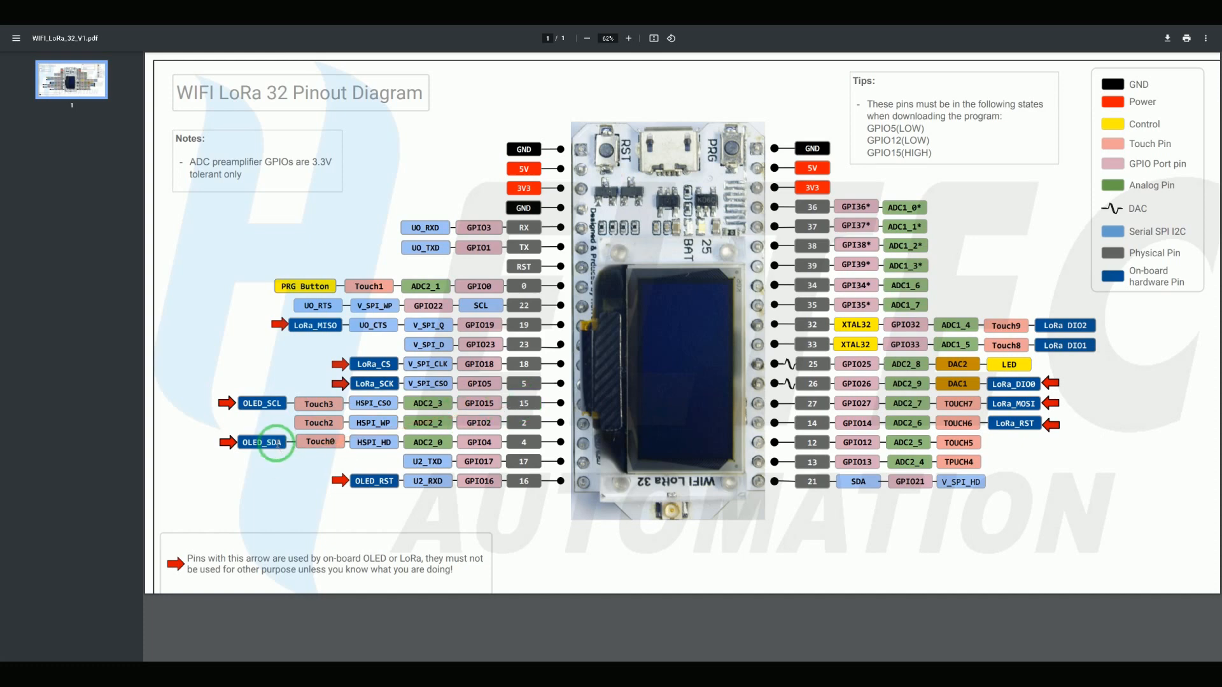
{"action": "mouse_move", "coordinate": [525, 442]}
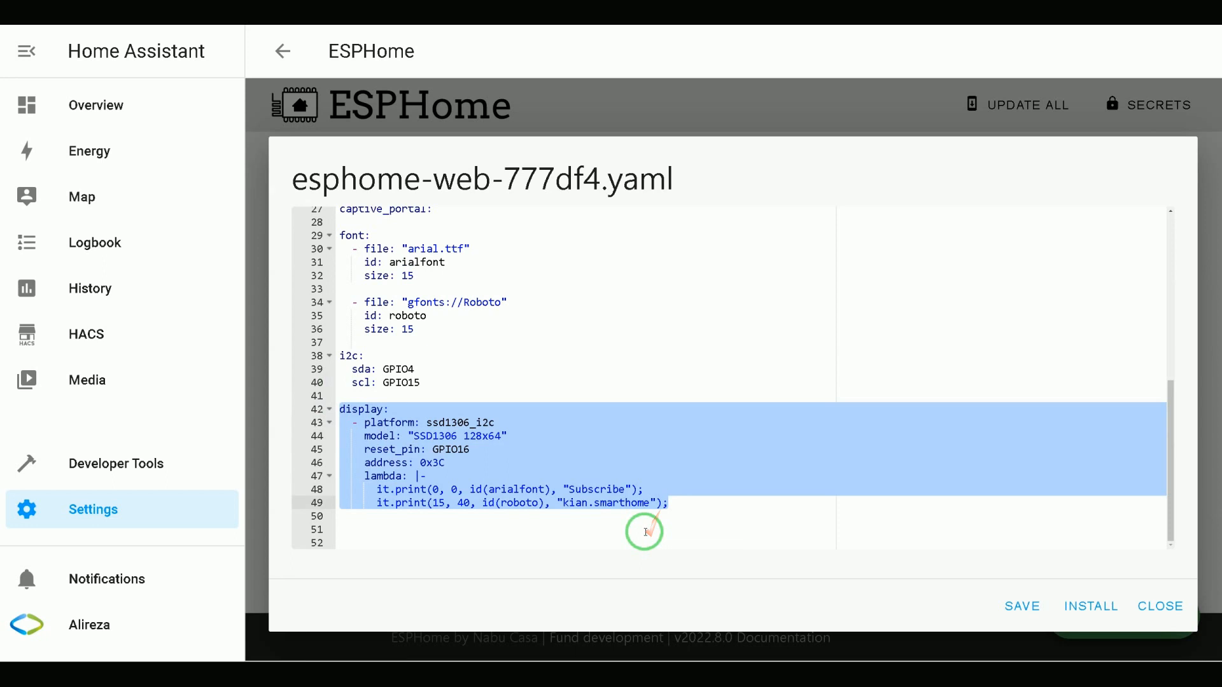
Inspect the pasted display block's ssd1306_i2c platform name in the YAML editor
{"action": "left_click", "coordinate": [567, 382]}
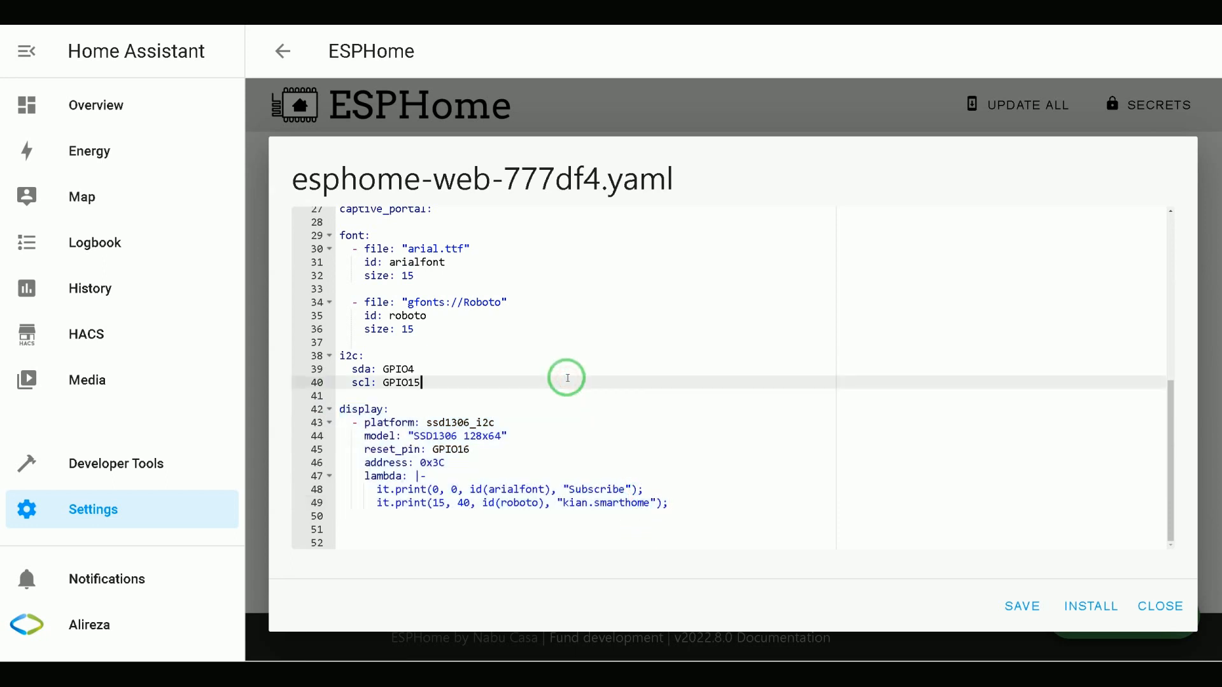
{"action": "left_click", "coordinate": [437, 422]}
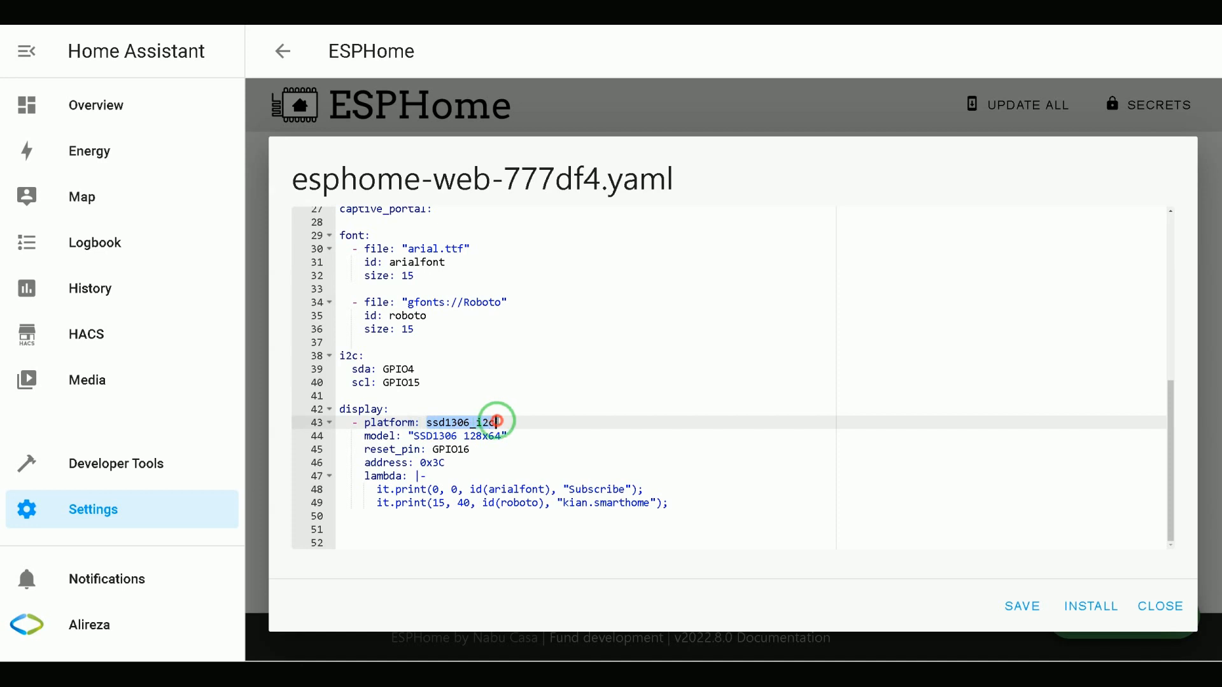
{"action": "left_click", "coordinate": [496, 423]}
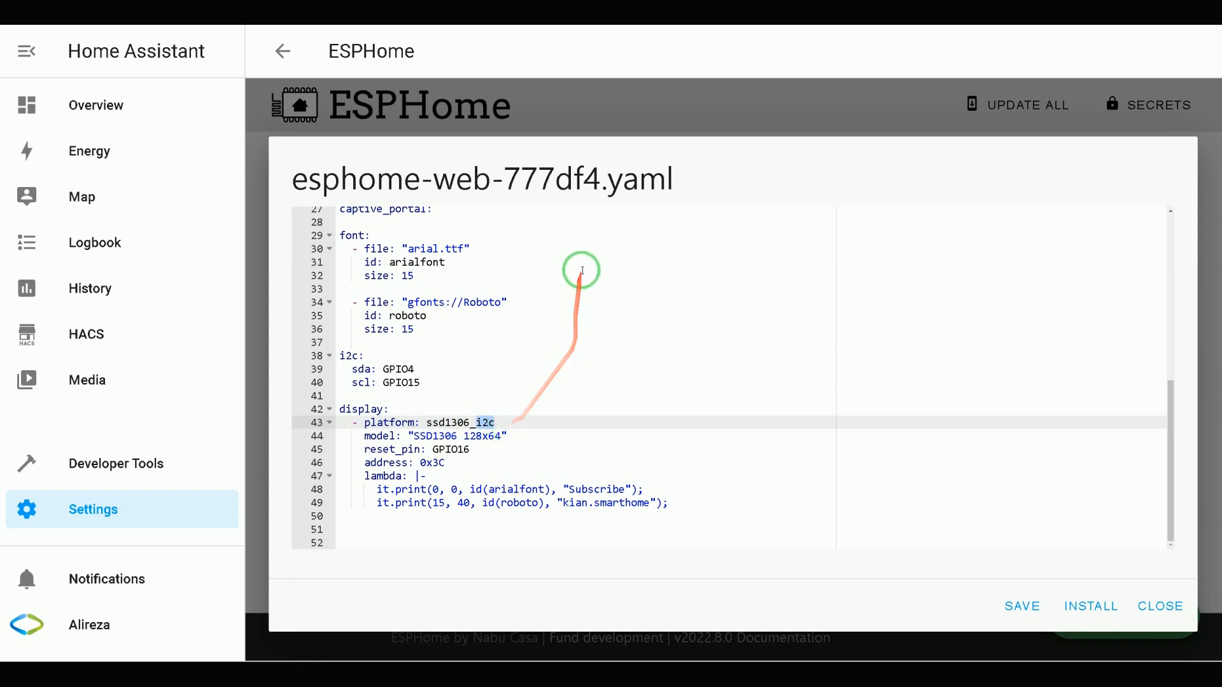
{"action": "mouse_move", "coordinate": [448, 132]}
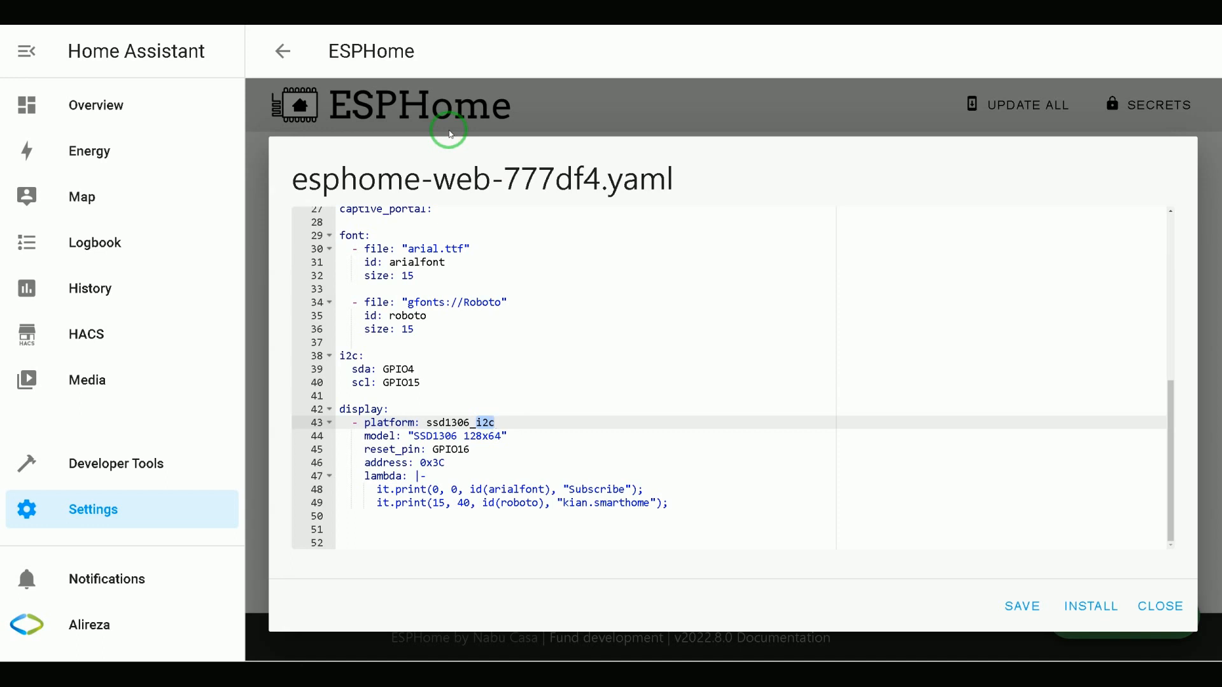
{"action": "mouse_move", "coordinate": [414, 434]}
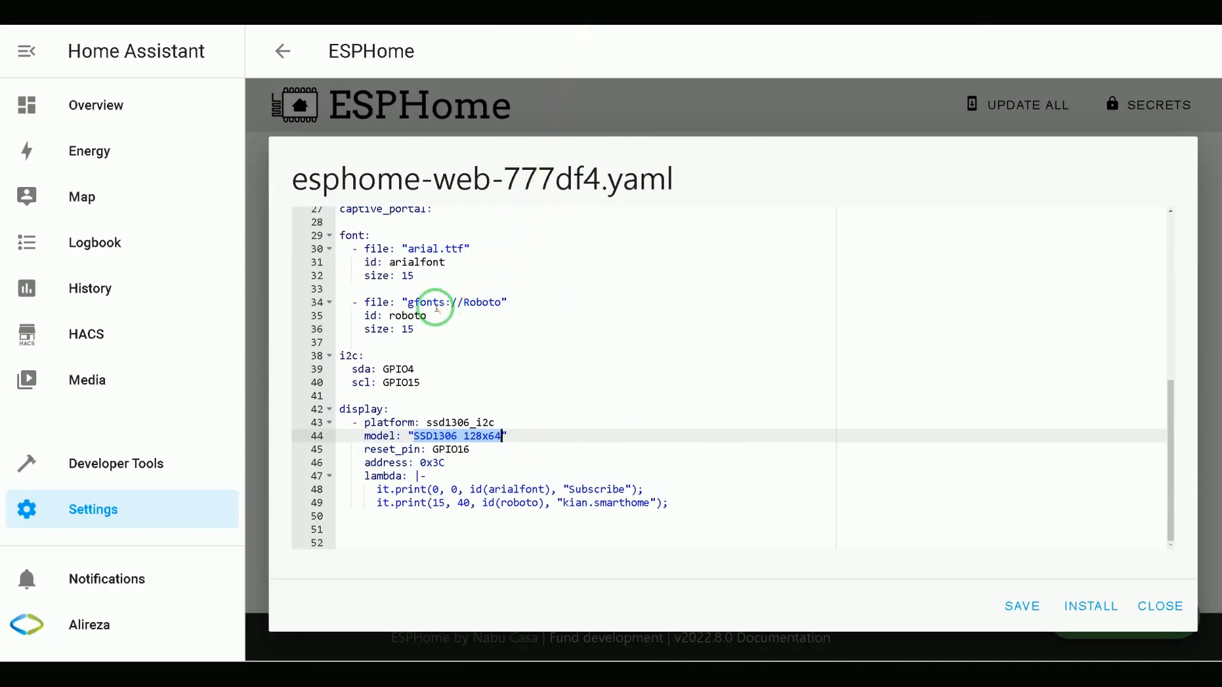
{"action": "mouse_move", "coordinate": [430, 448]}
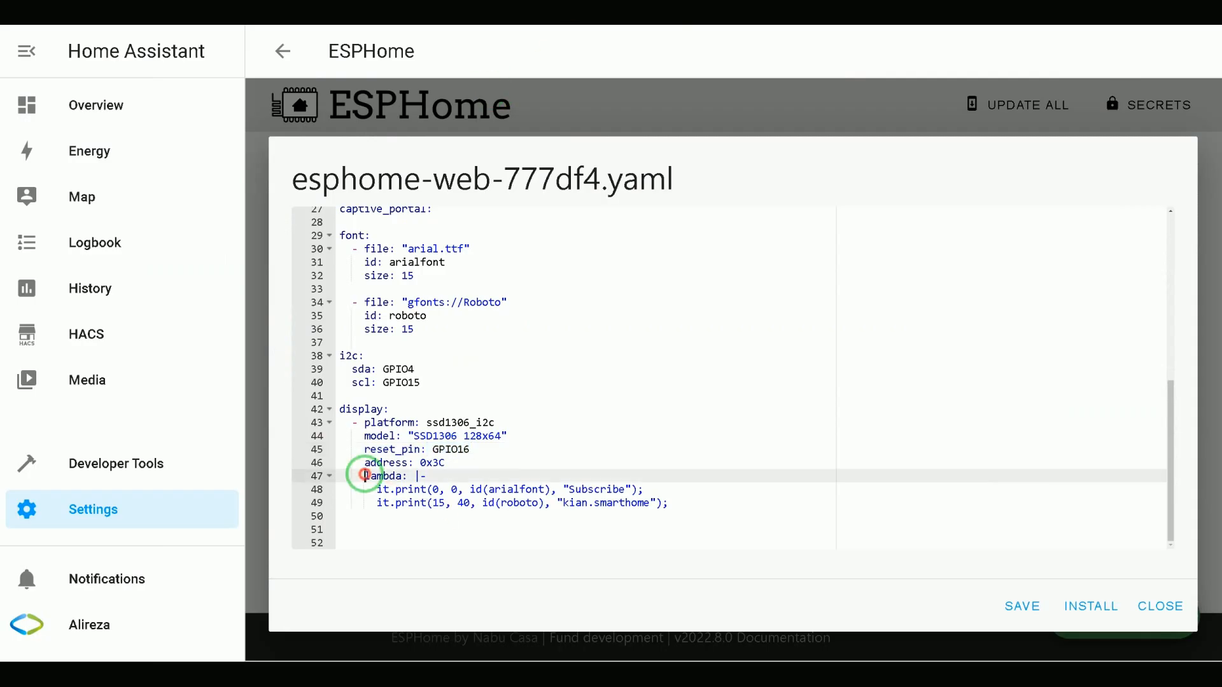
{"action": "double_click", "coordinate": [385, 476]}
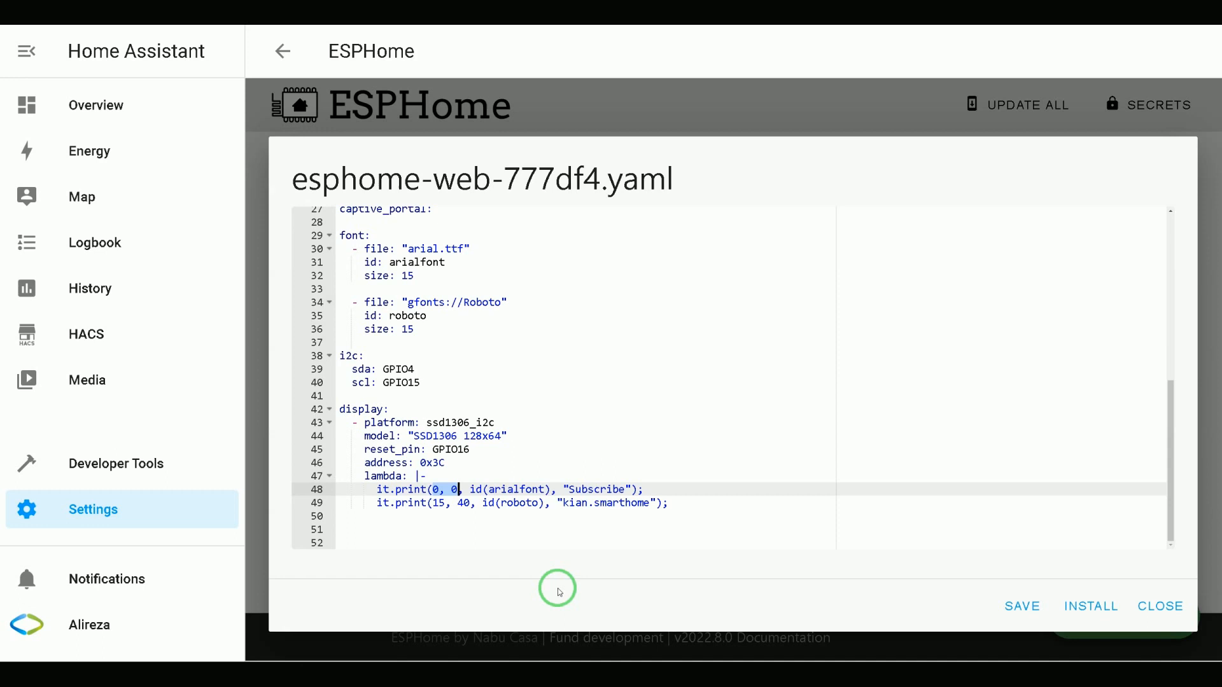
{"action": "mouse_move", "coordinate": [562, 583]}
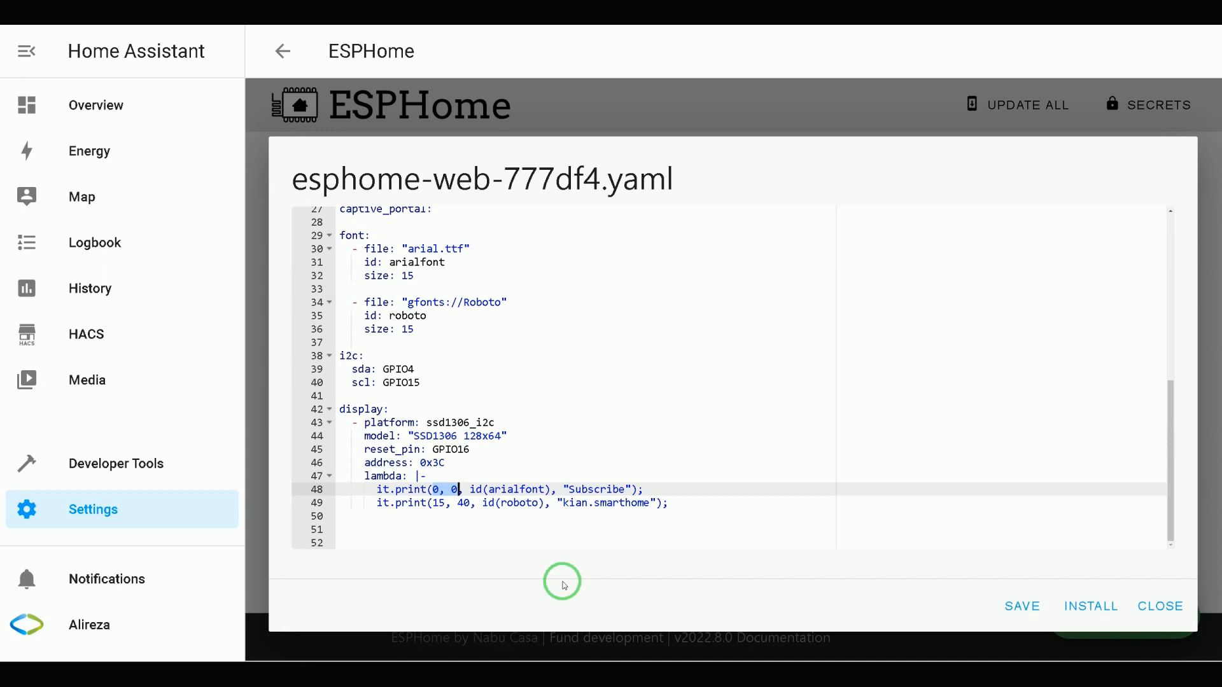
{"action": "mouse_move", "coordinate": [437, 497]}
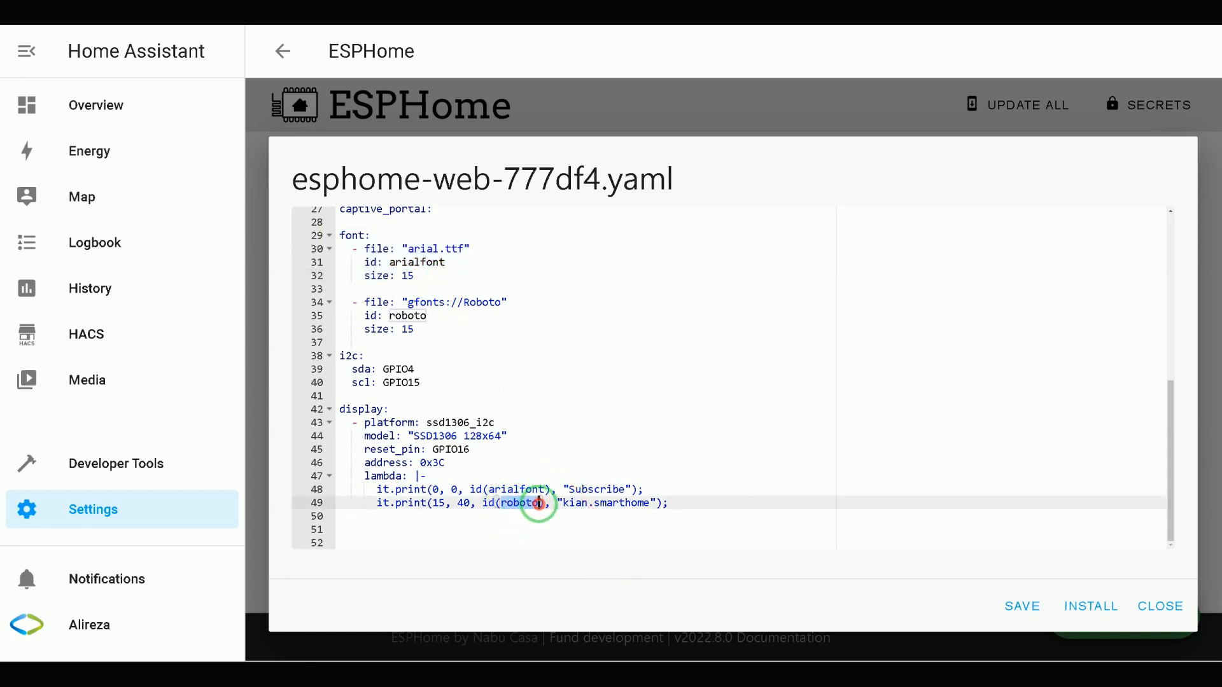
{"action": "mouse_move", "coordinate": [352, 298]}
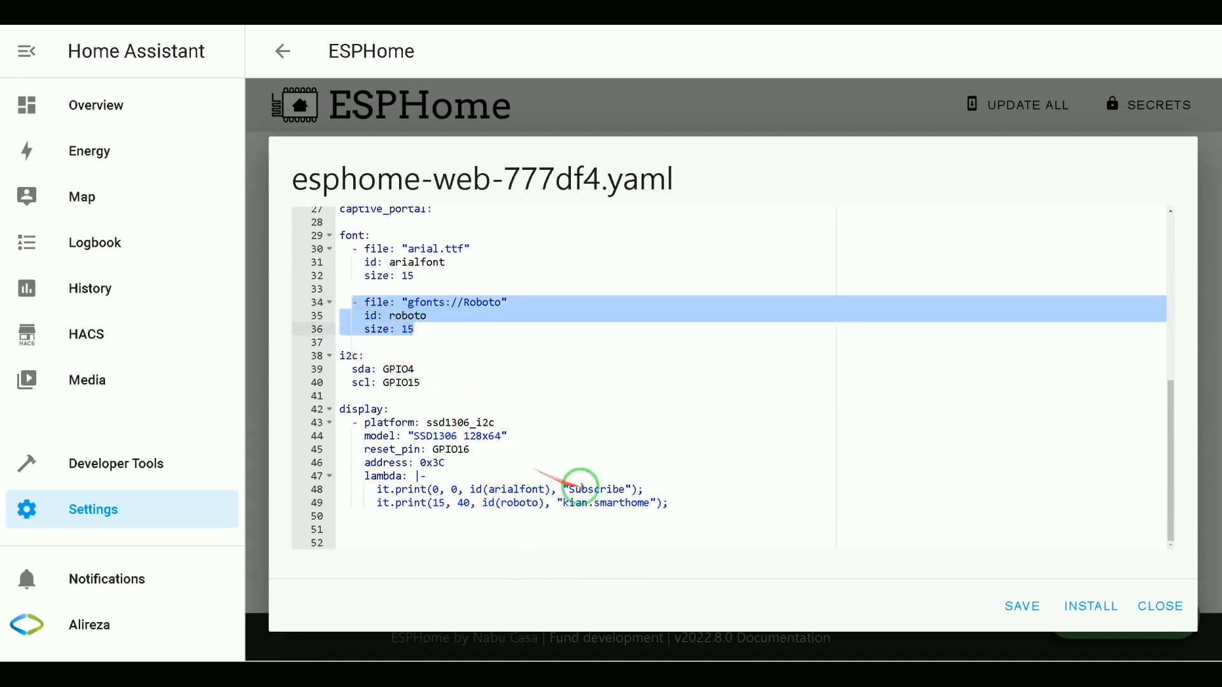
{"action": "left_click", "coordinate": [607, 490]}
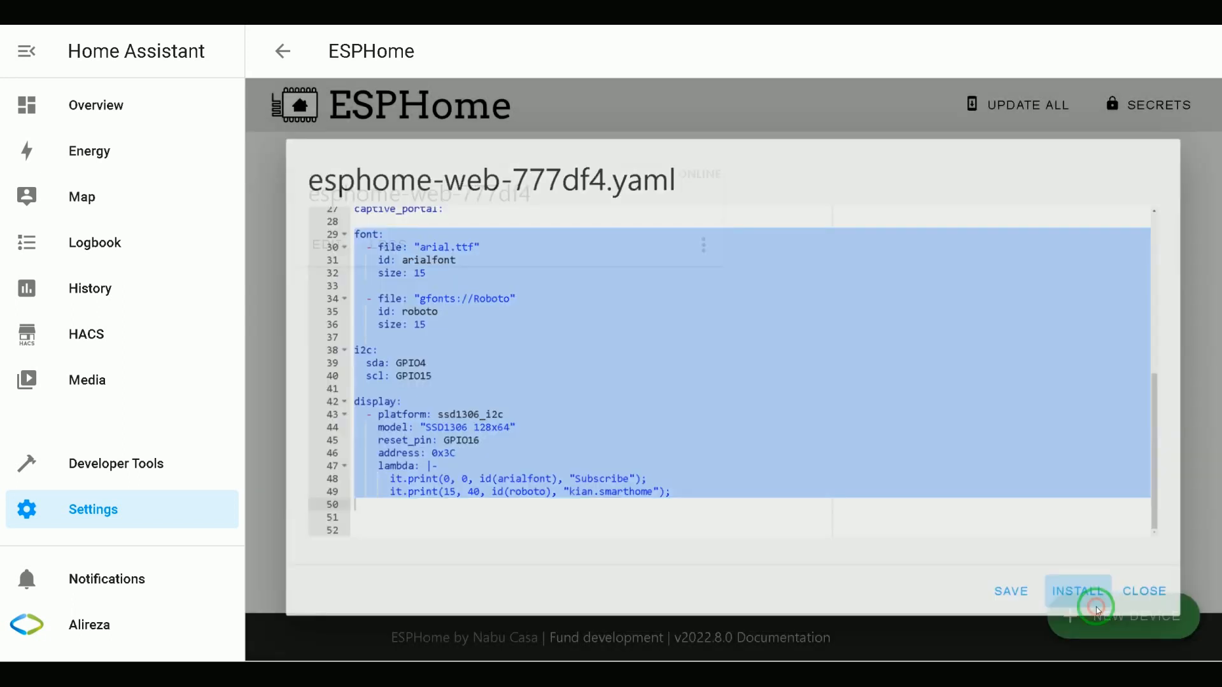
Save esphome-web-777df4.yaml and install it Wirelessly
{"action": "left_click", "coordinate": [1077, 590]}
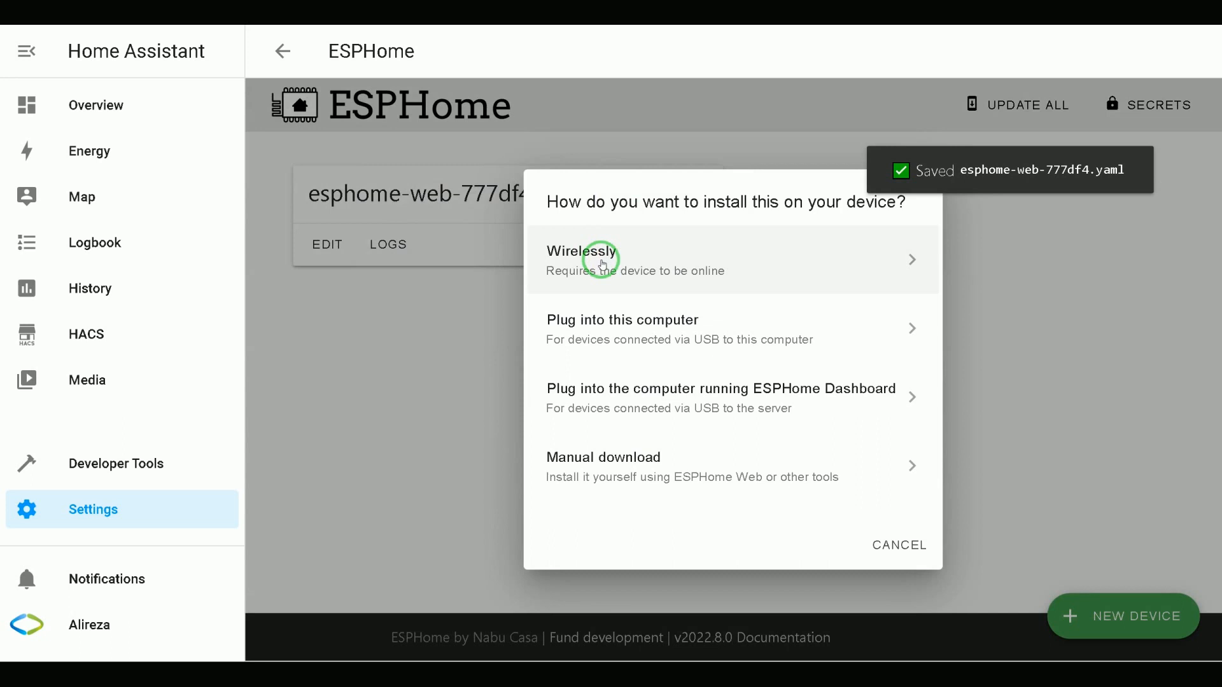
{"action": "left_click", "coordinate": [581, 259]}
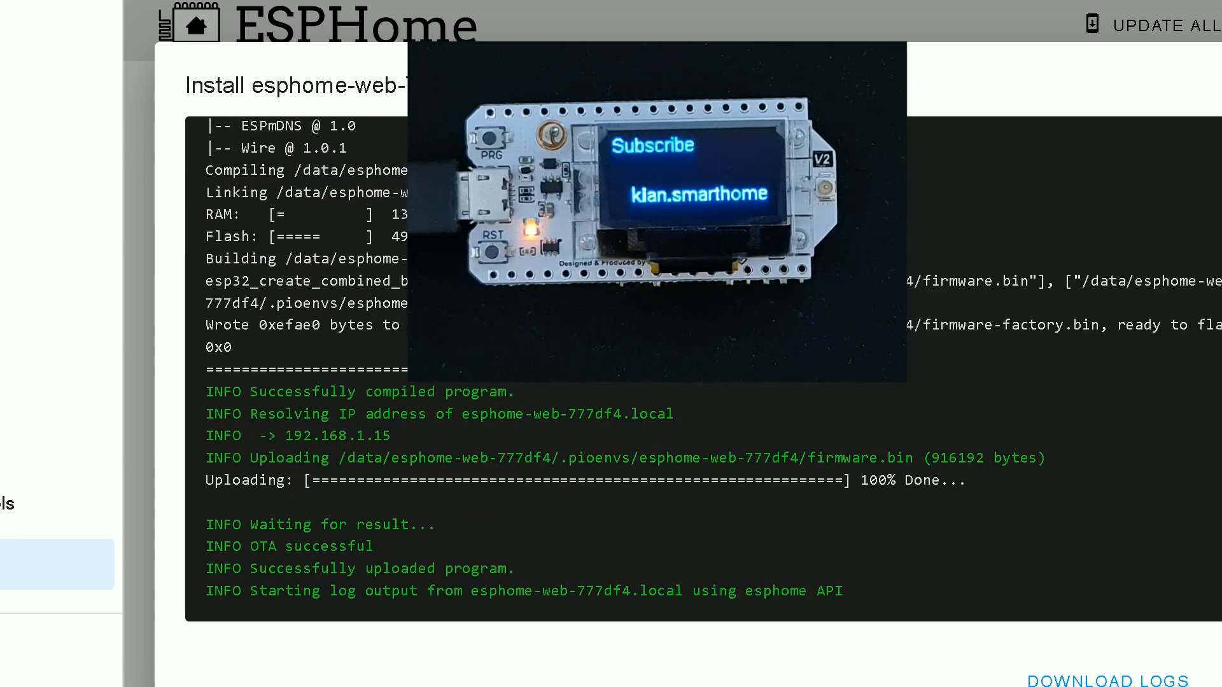
Scroll the install log to confirm OTA success and live device output
{"action": "scroll", "scroll_direction": "down", "scroll_amount": 3}
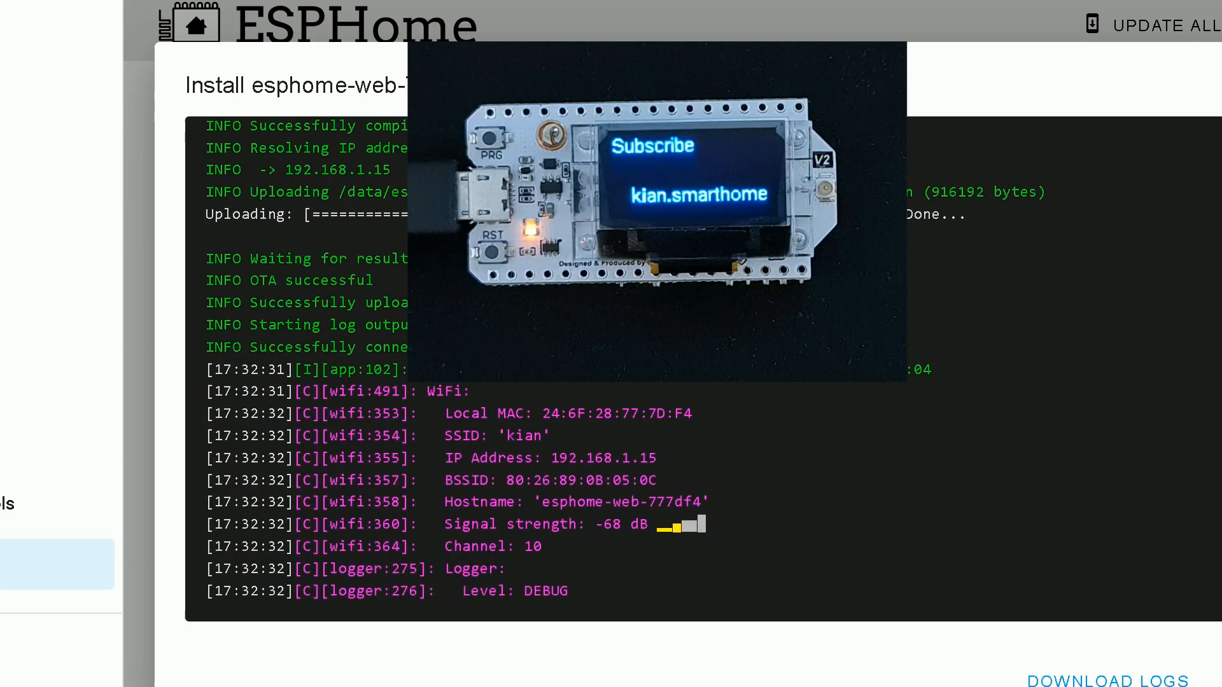